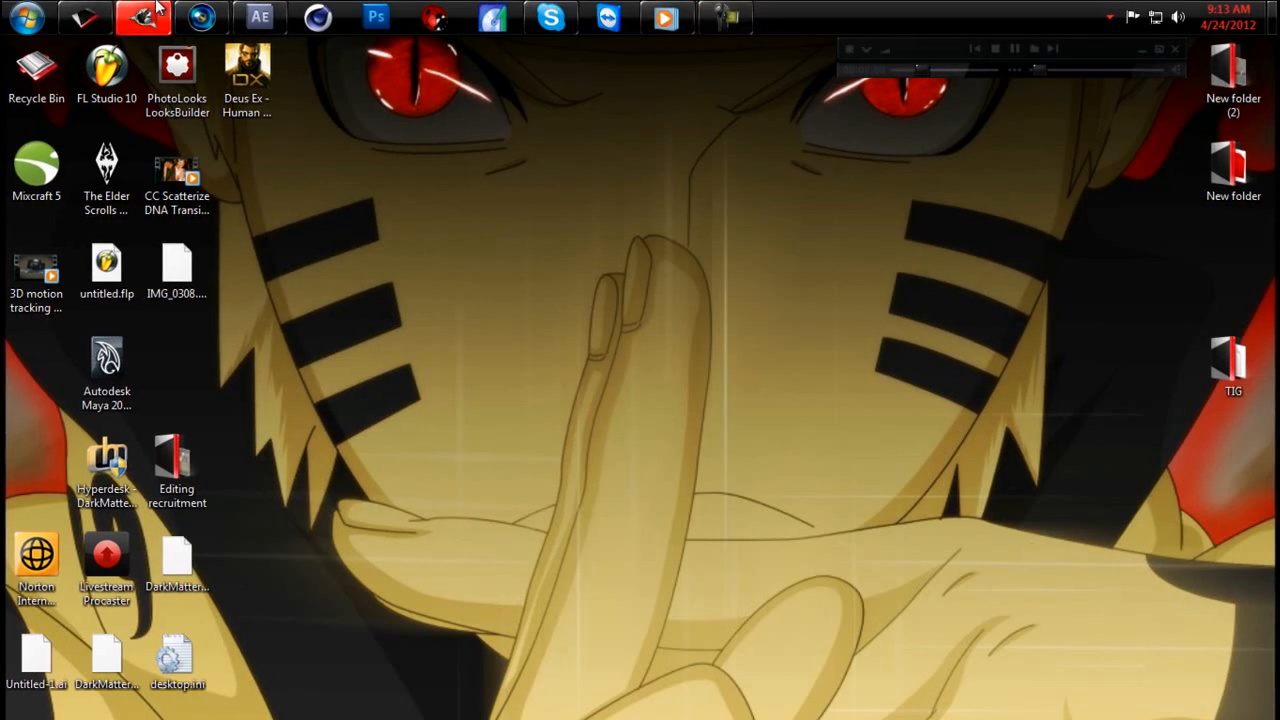
Launch After Effects so the project with the 1Untitled 2 composition loads
{"action": "left_click", "coordinate": [258, 16]}
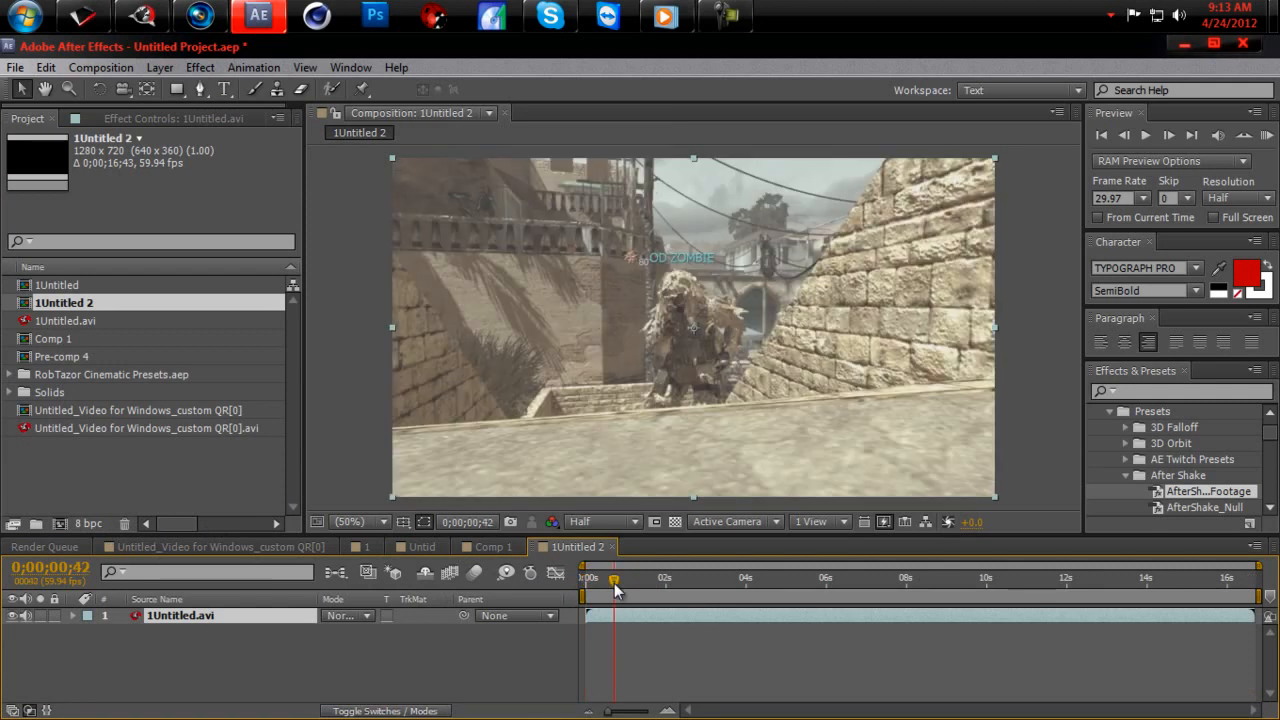
{"action": "mouse_move", "coordinate": [658, 588]}
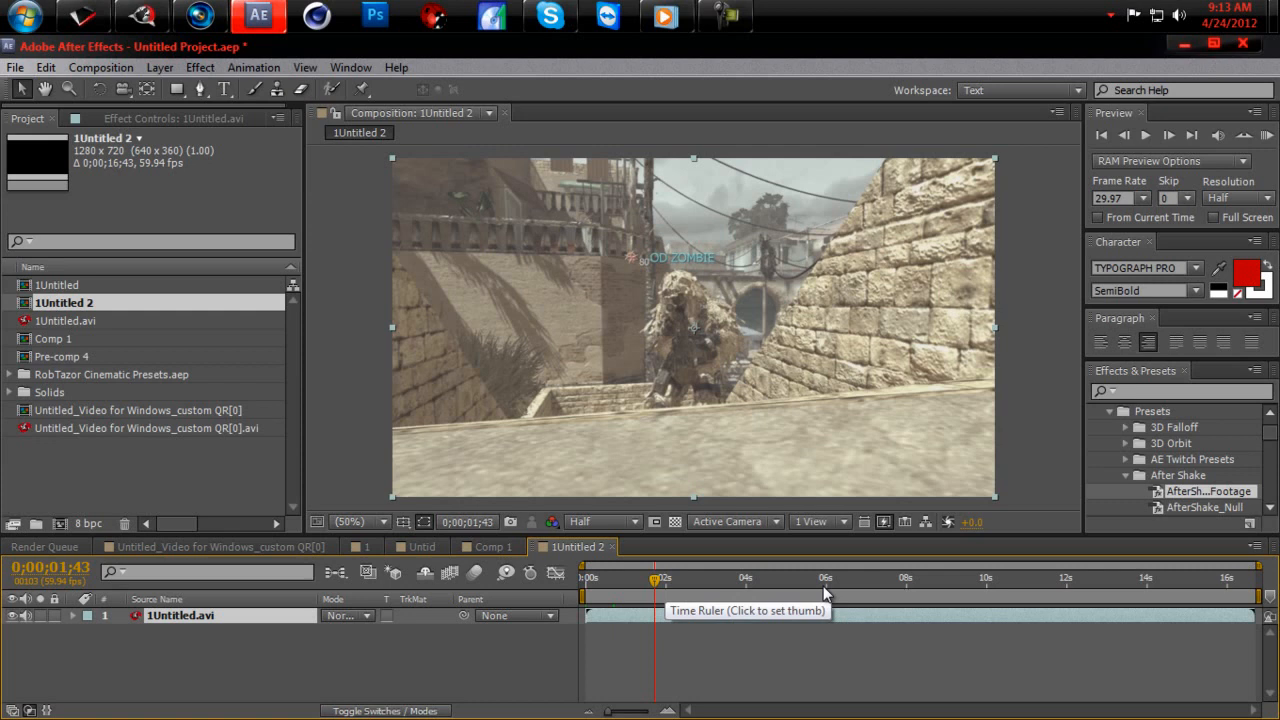
Scrub ahead in the clip and duplicate the gameplay footage layer
{"action": "left_click", "coordinate": [1068, 576]}
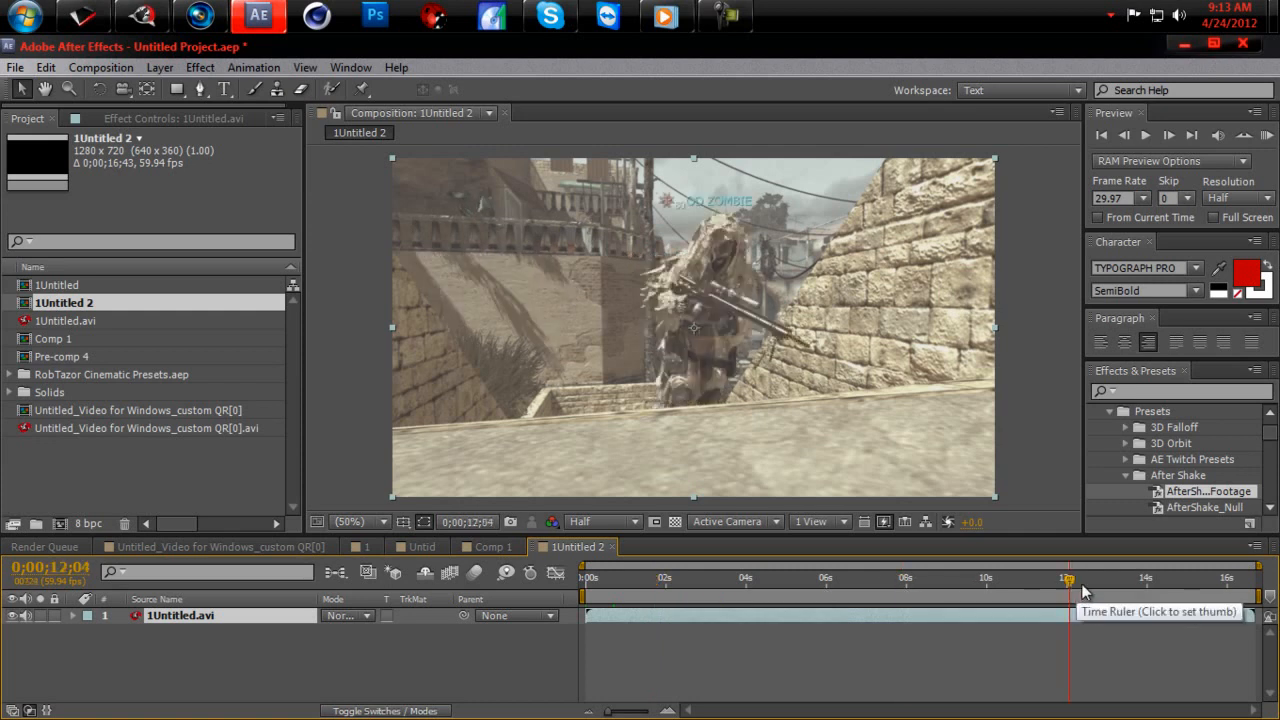
{"action": "left_click", "coordinate": [1096, 578]}
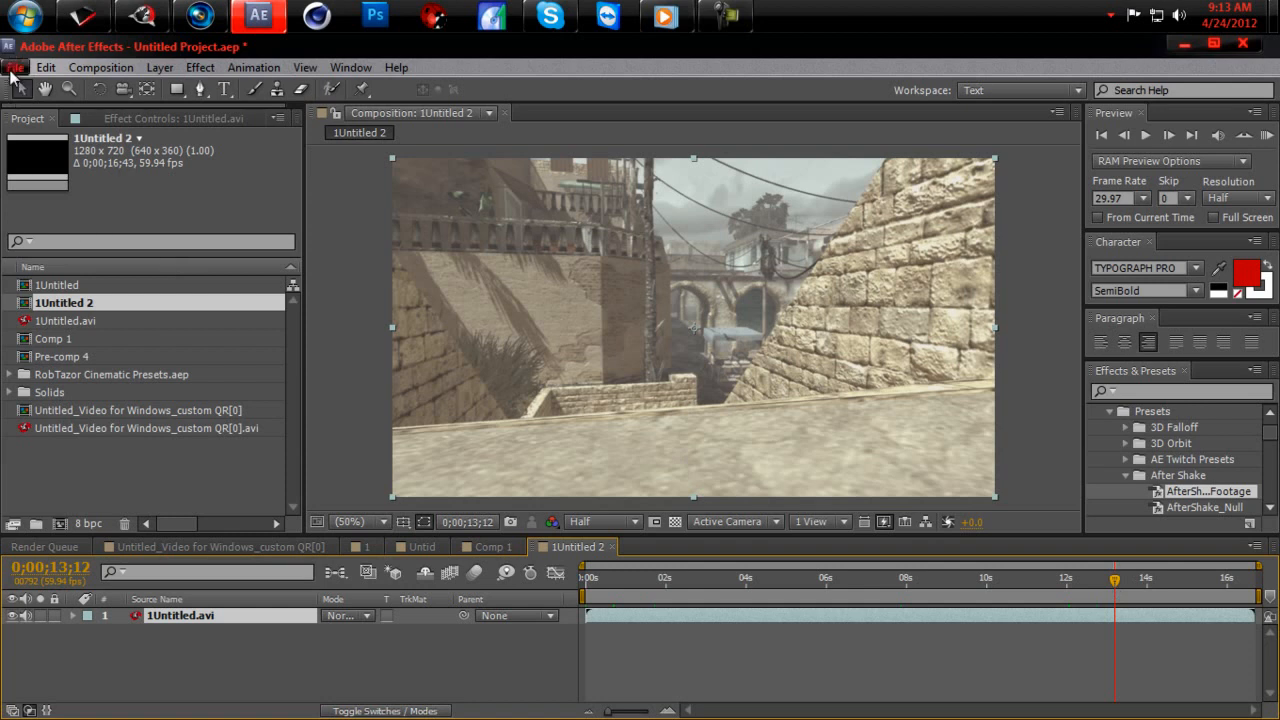
{"action": "left_click", "coordinate": [44, 68]}
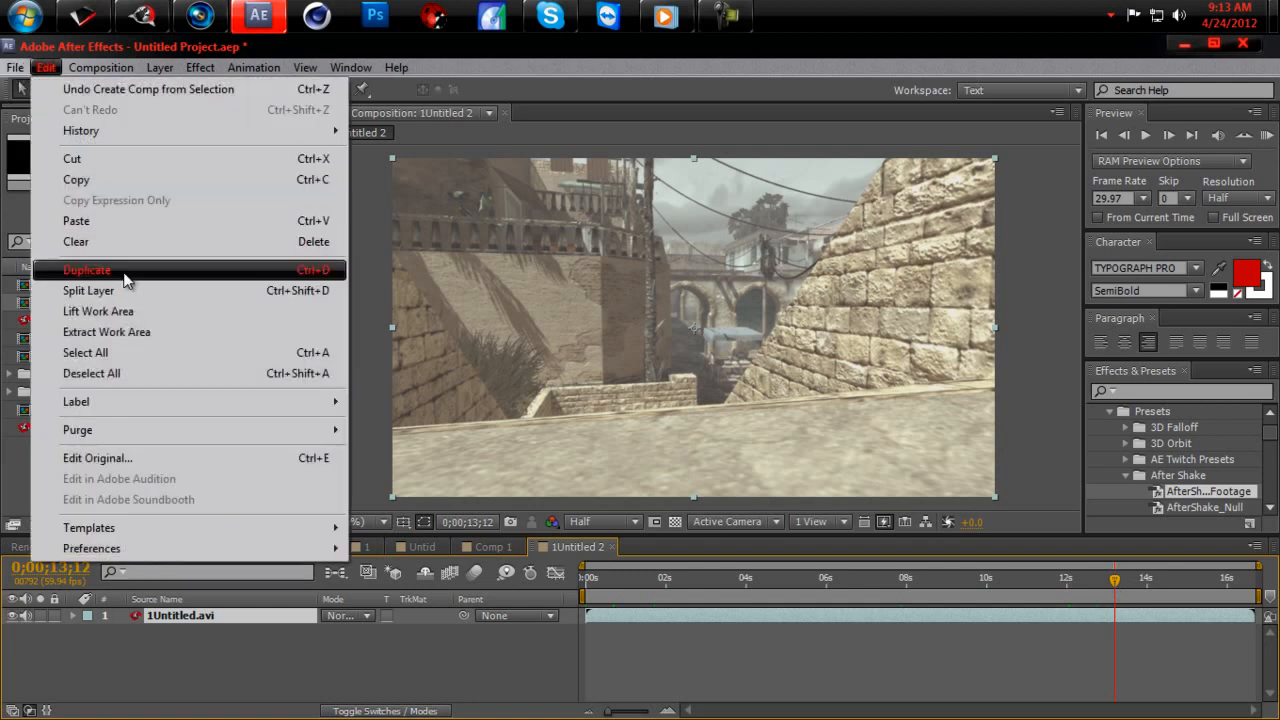
{"action": "left_click", "coordinate": [88, 270]}
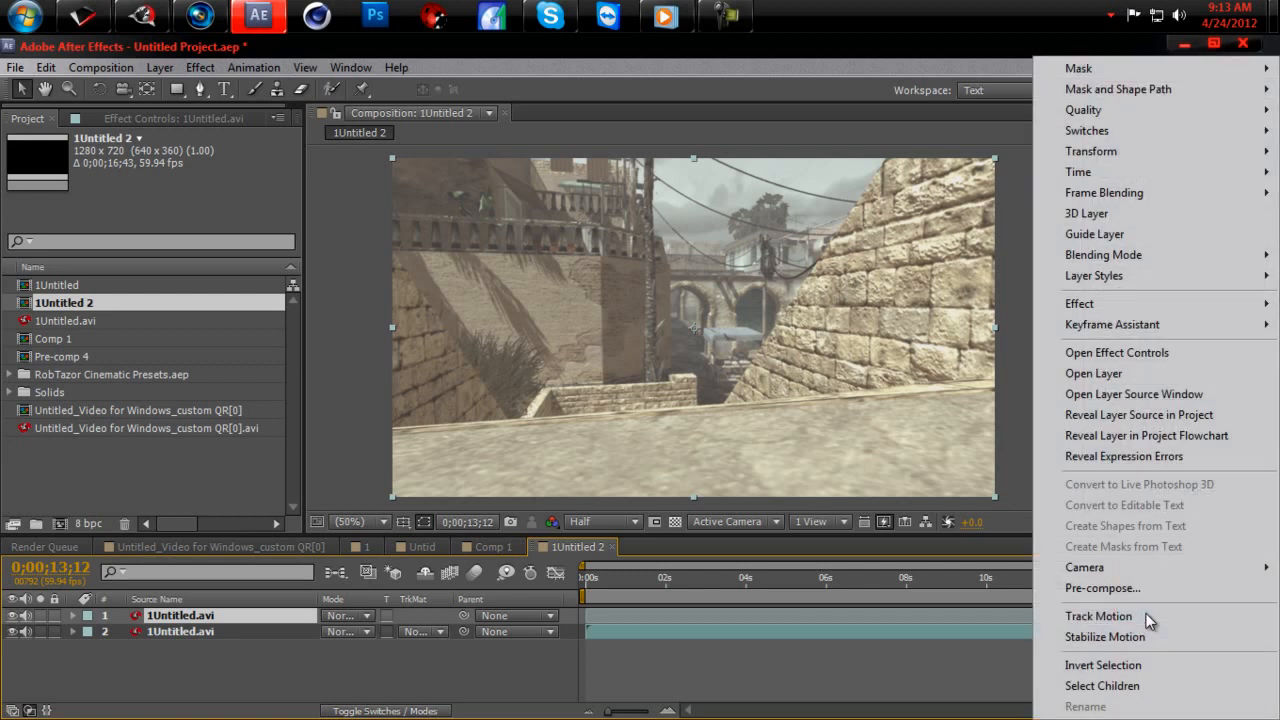
{"action": "mouse_move", "coordinate": [1078, 172]}
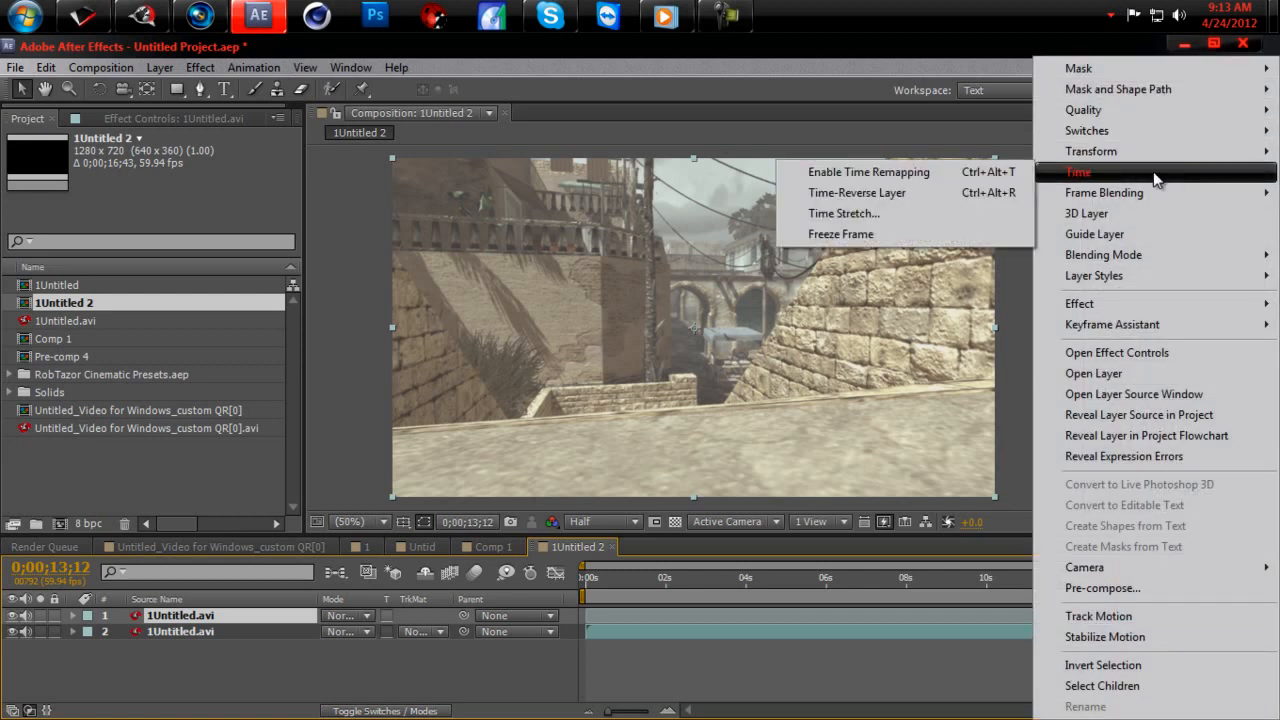
Enable time remapping on the duplicated top footage layer and select it
{"action": "left_click", "coordinate": [868, 172]}
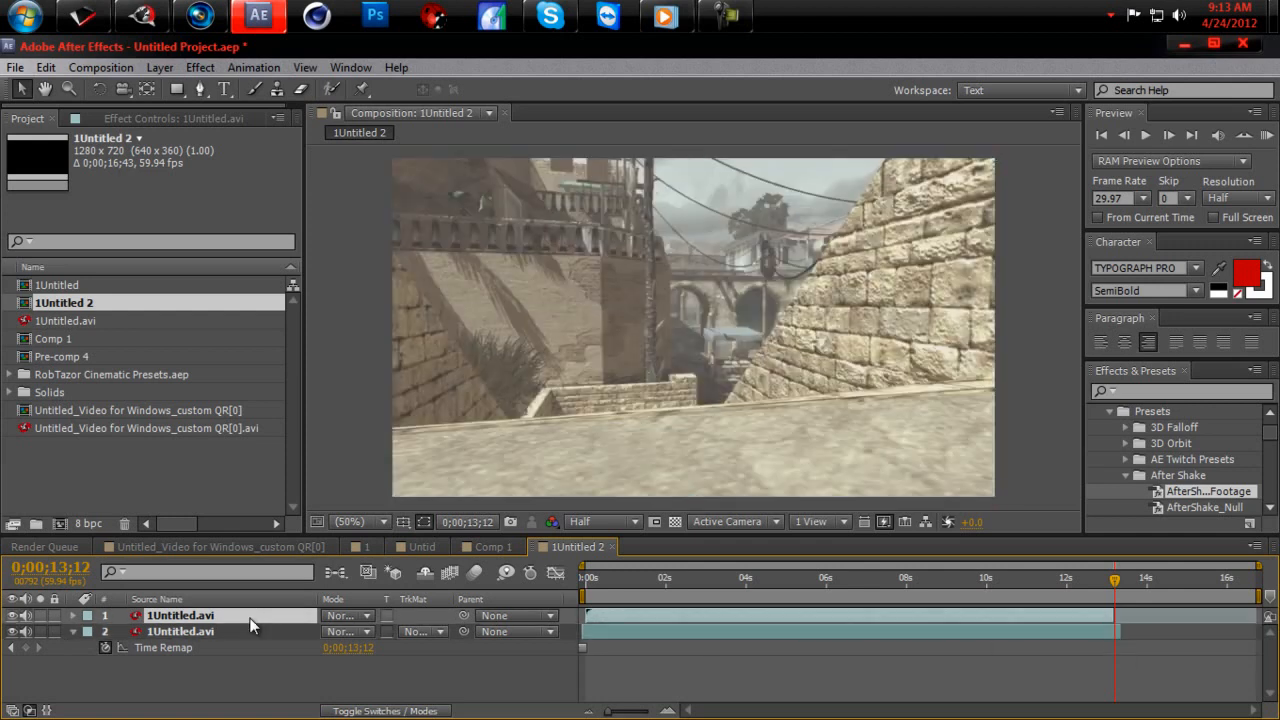
{"action": "left_click", "coordinate": [608, 578]}
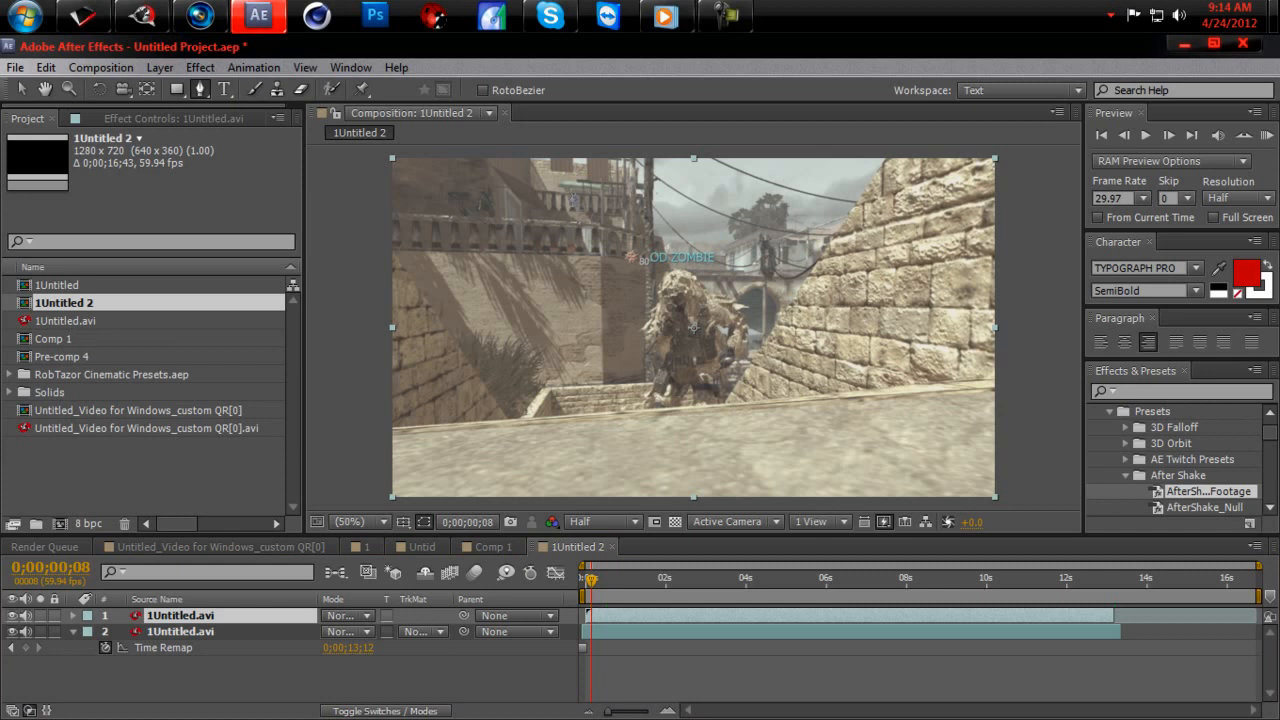
Draw a Pen-tool mask outline around the OD ZOMBIE name tag
{"action": "left_click", "coordinate": [378, 520]}
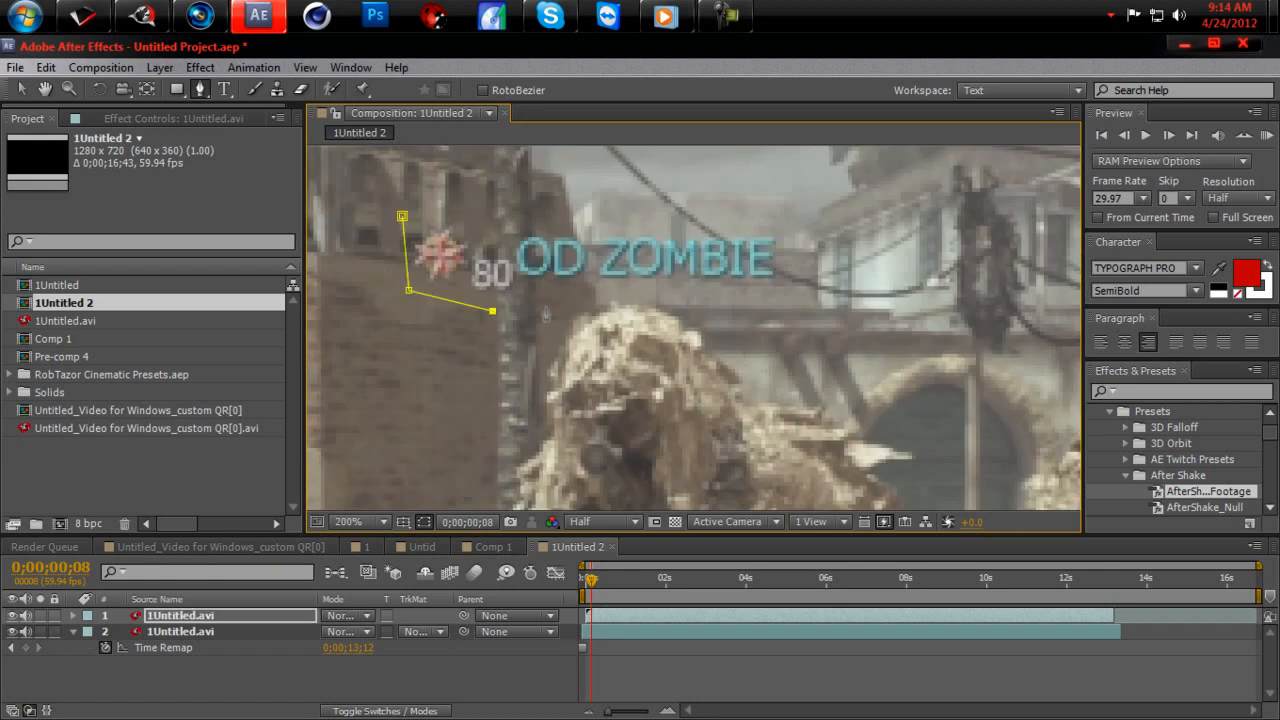
{"action": "left_click_drag", "start_coordinate": [492, 312], "coordinate": [780, 308]}
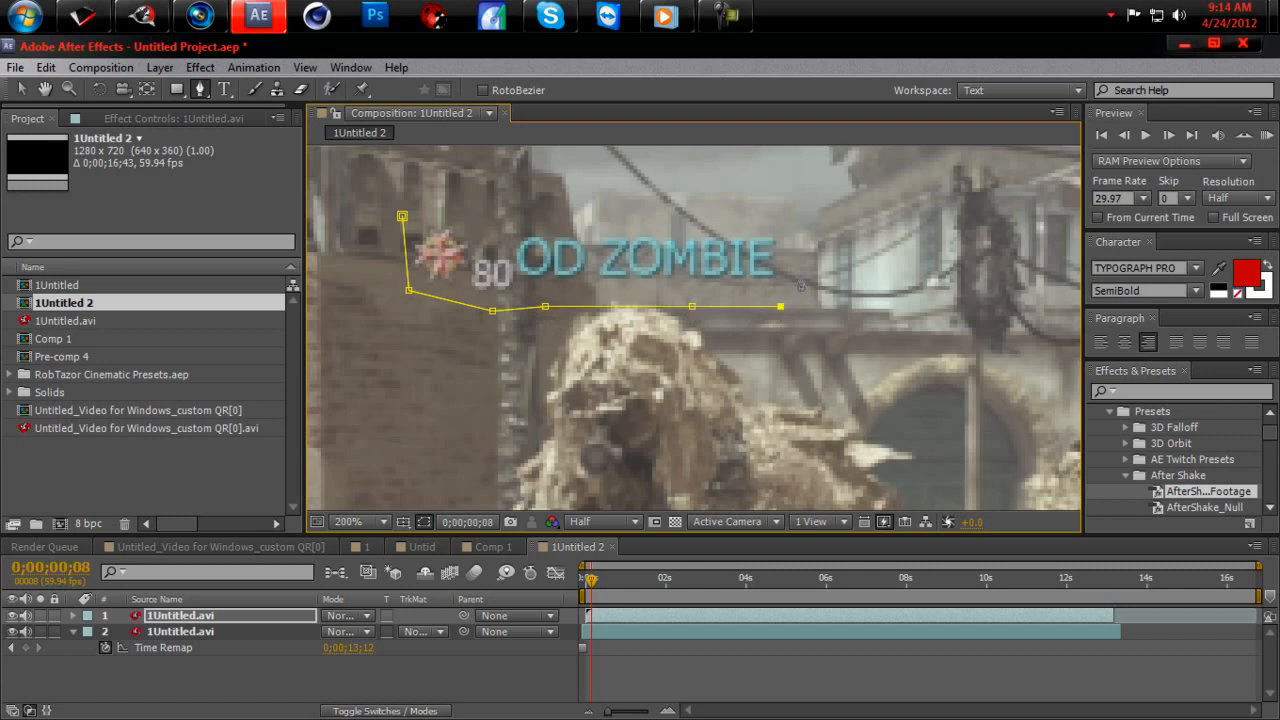
{"action": "left_click_drag", "start_coordinate": [780, 306], "coordinate": [796, 226]}
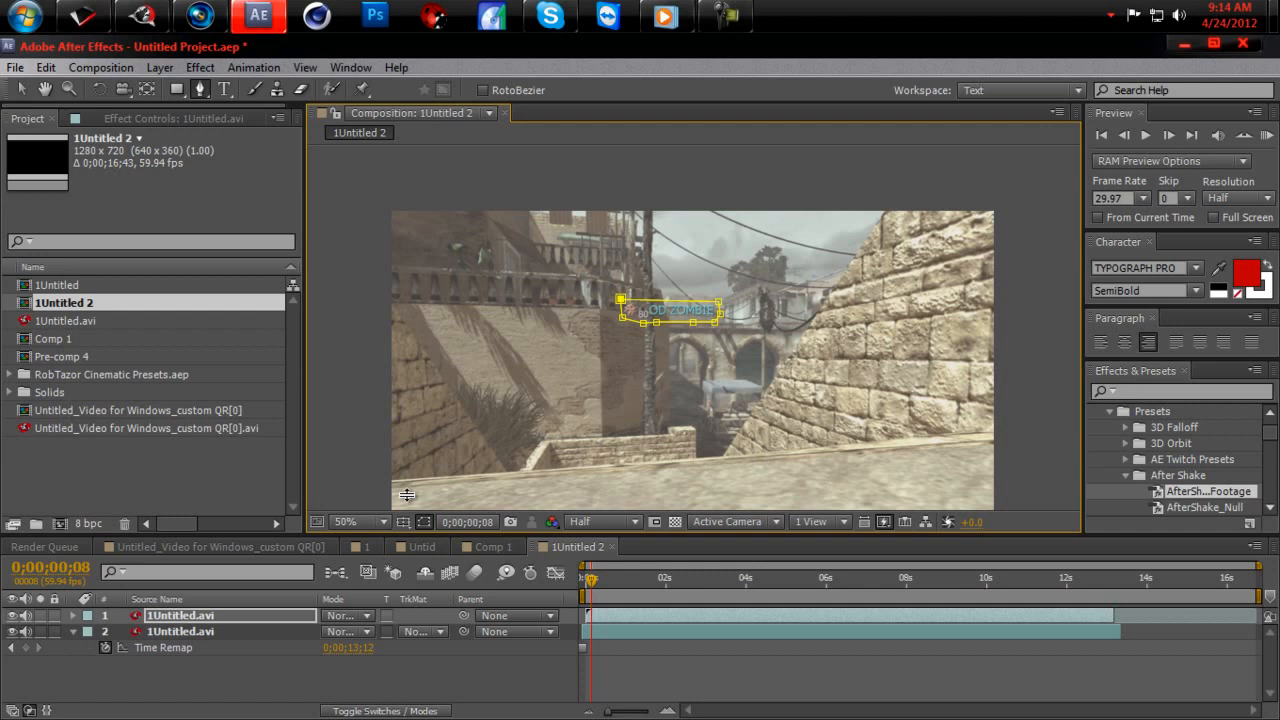
Switch Mask 1 from Add to Subtract so the player name is cut out
{"action": "left_click", "coordinate": [72, 616]}
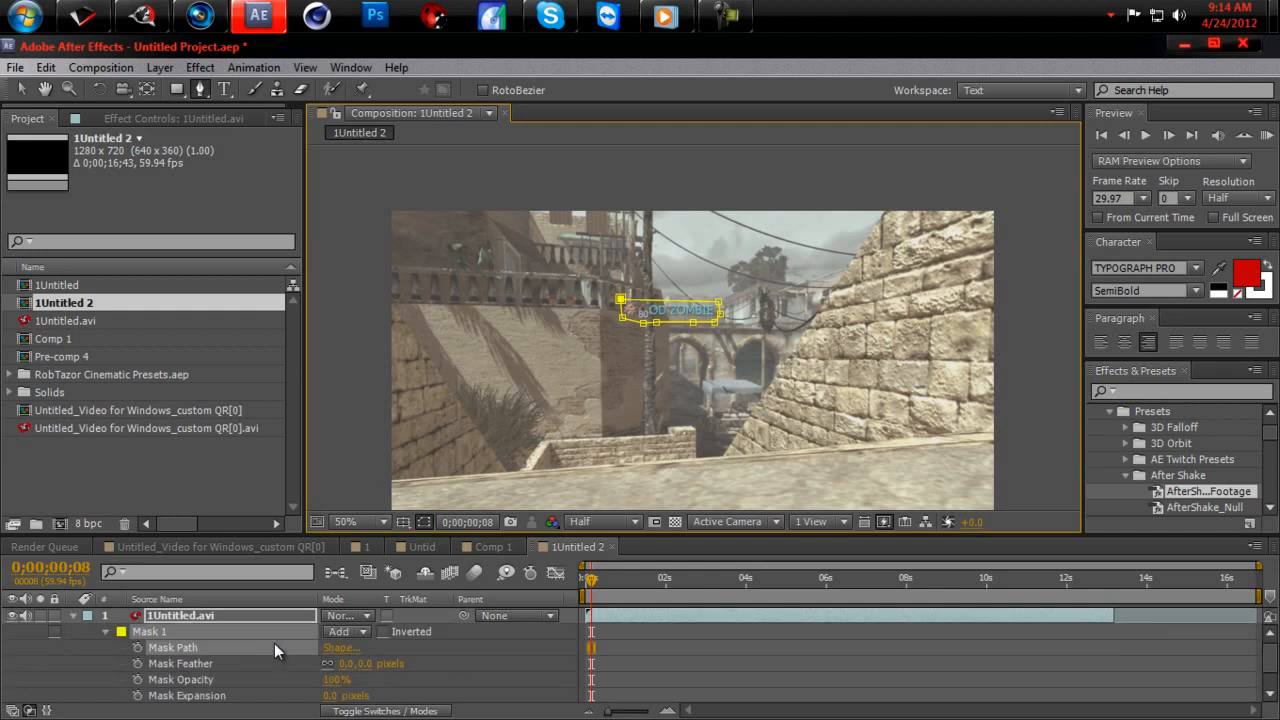
{"action": "left_click", "coordinate": [344, 632]}
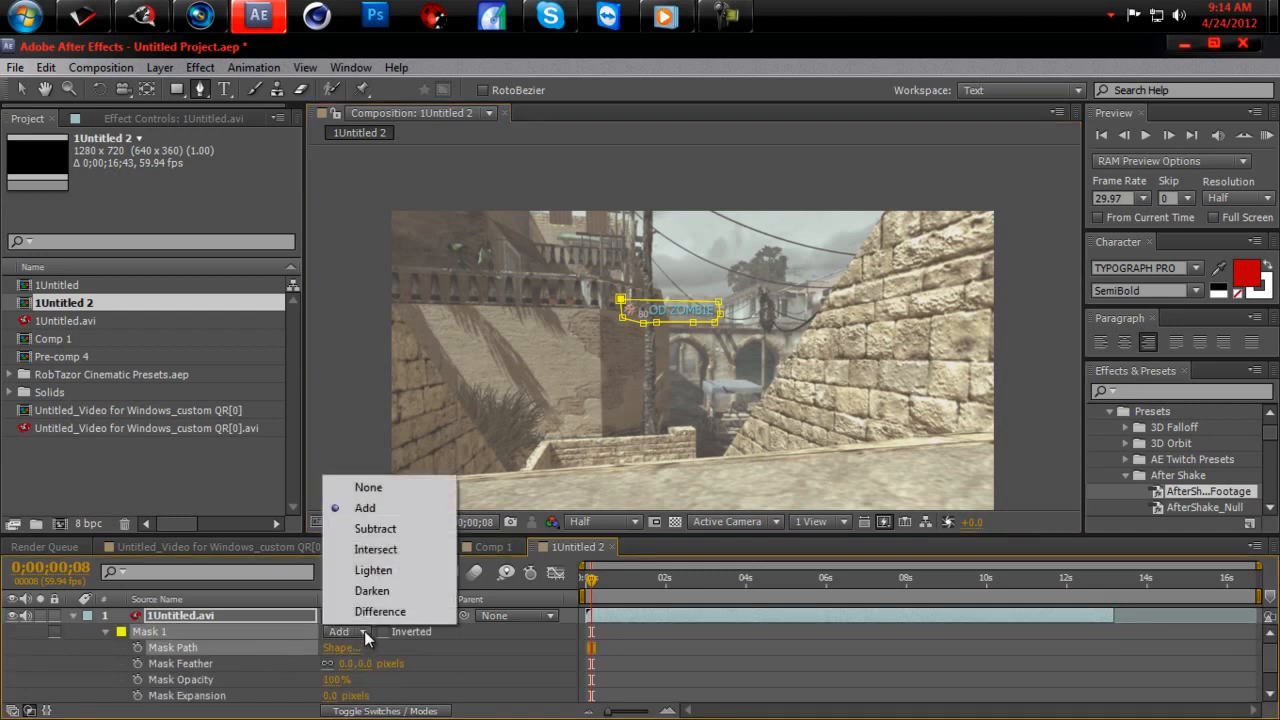
{"action": "left_click", "coordinate": [376, 528]}
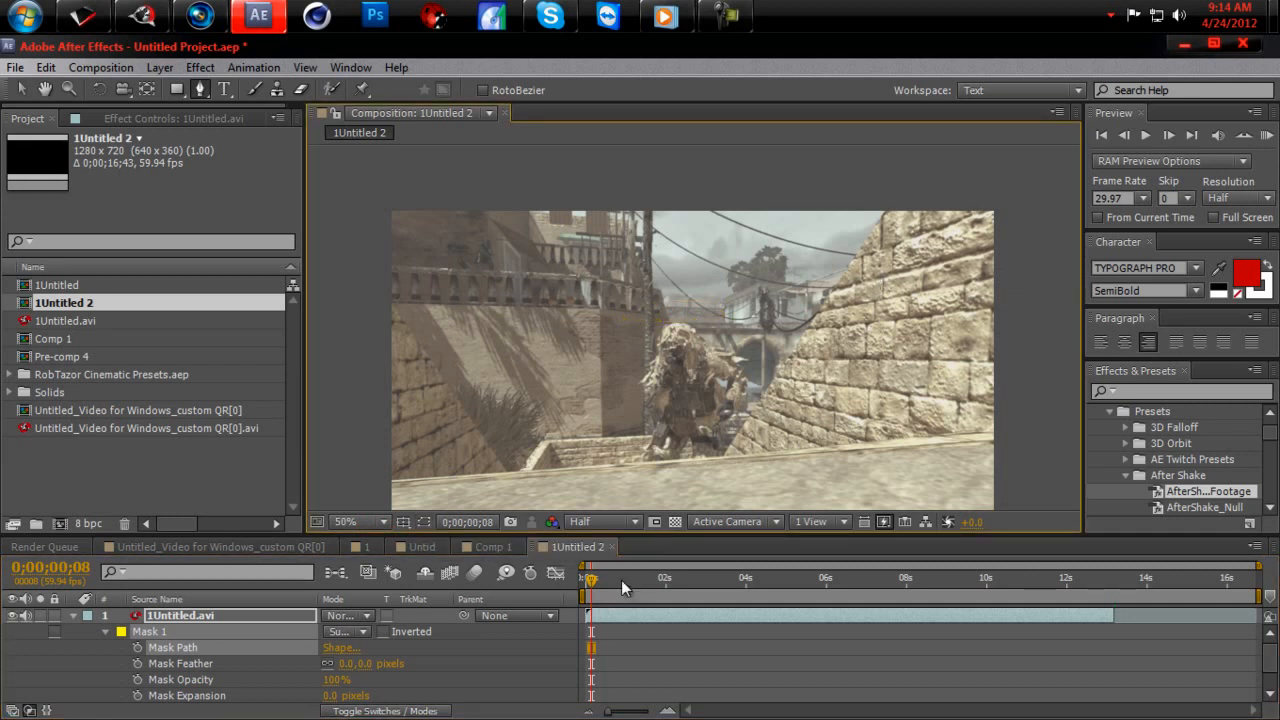
{"action": "mouse_move", "coordinate": [620, 580]}
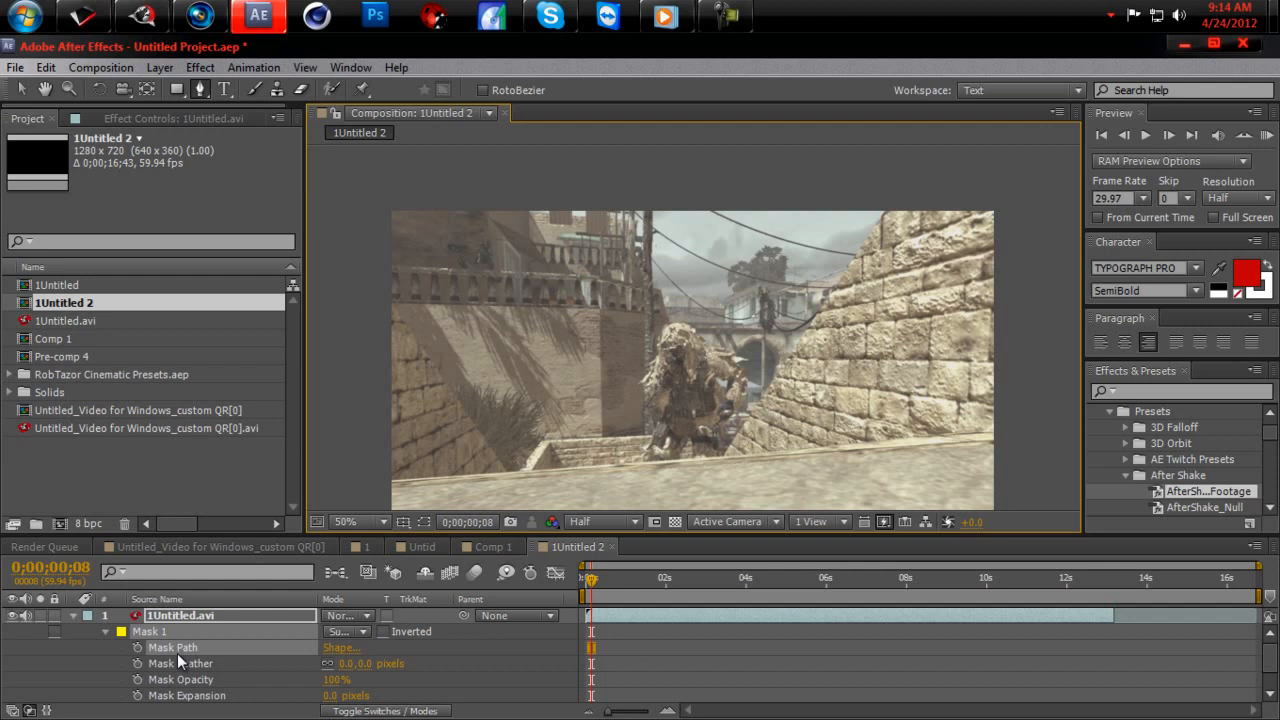
{"action": "mouse_move", "coordinate": [660, 584]}
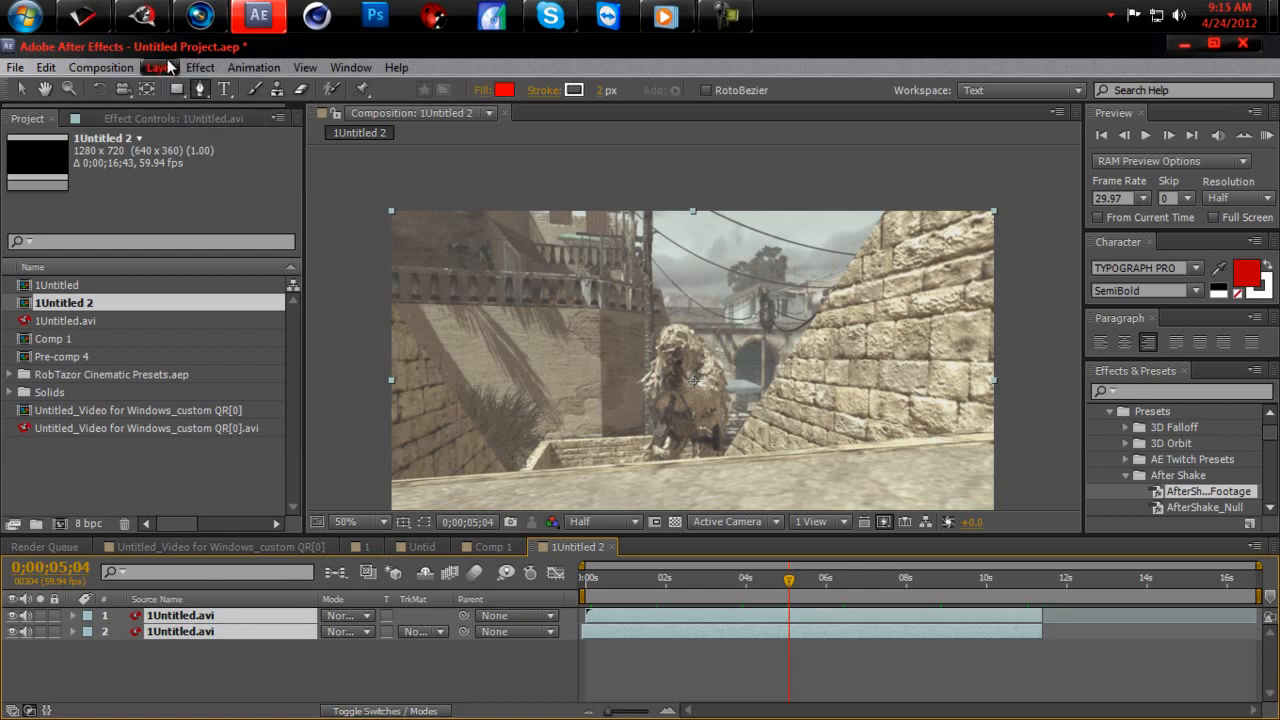
Pre-compose the two footage layers into Pre-comp 5
{"action": "left_click", "coordinate": [160, 68]}
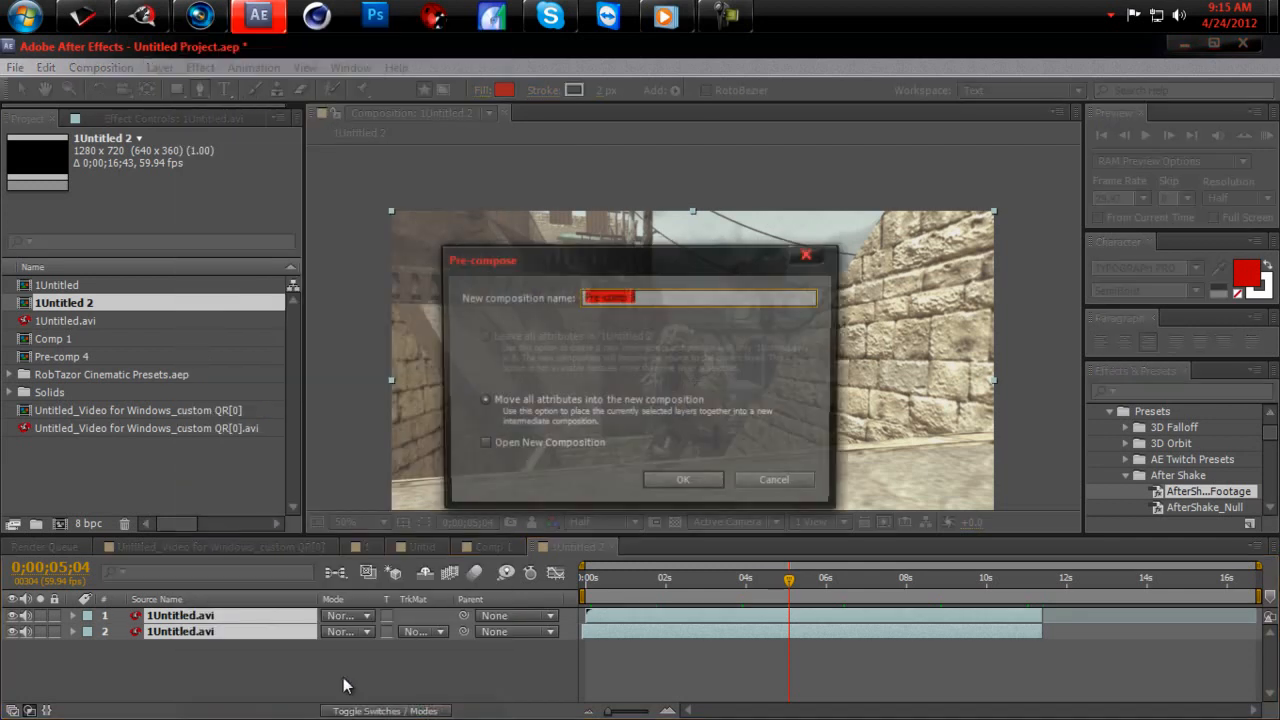
{"action": "left_click", "coordinate": [684, 480]}
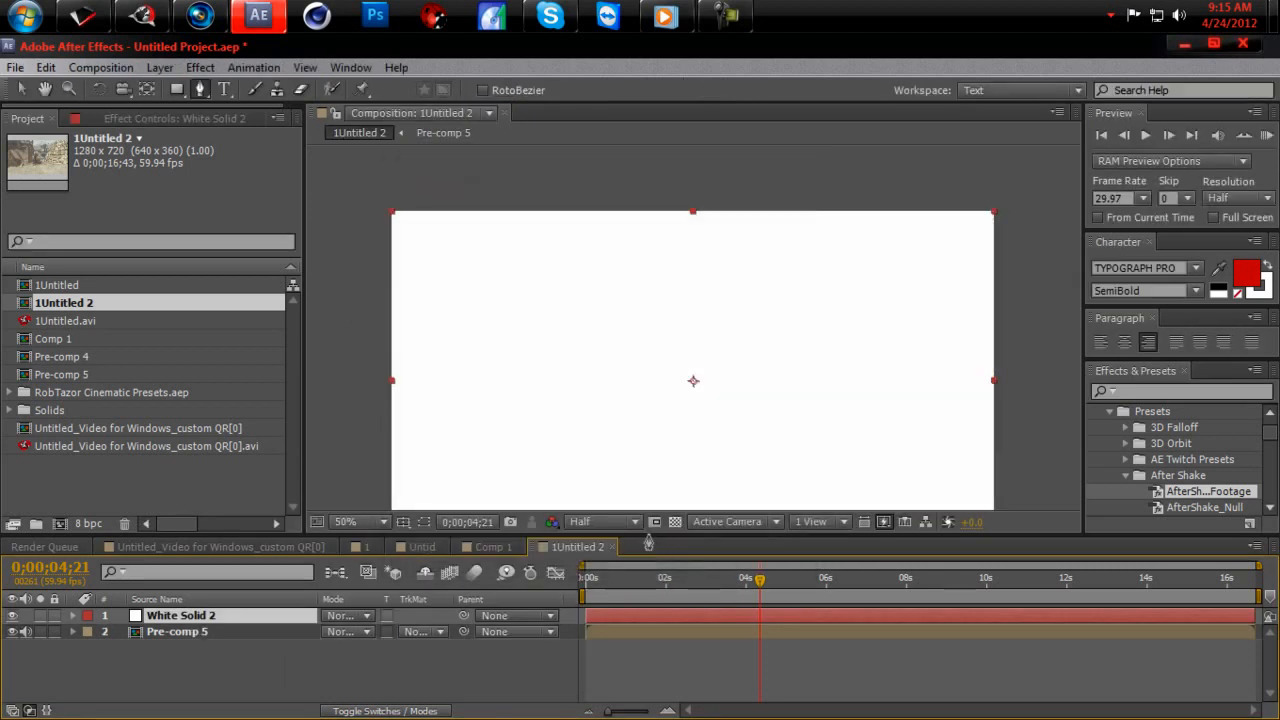
Apply Video Copilot Optical Flares to the white solid
{"action": "left_click", "coordinate": [200, 68]}
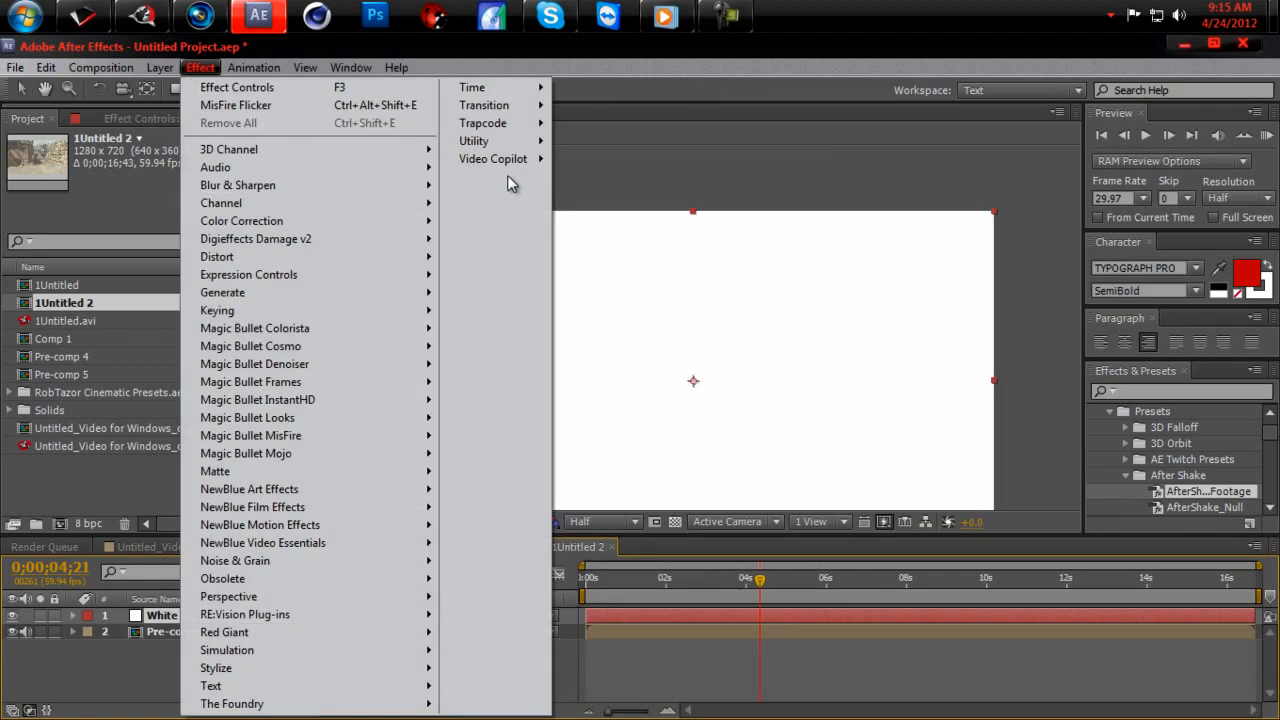
{"action": "mouse_move", "coordinate": [492, 158]}
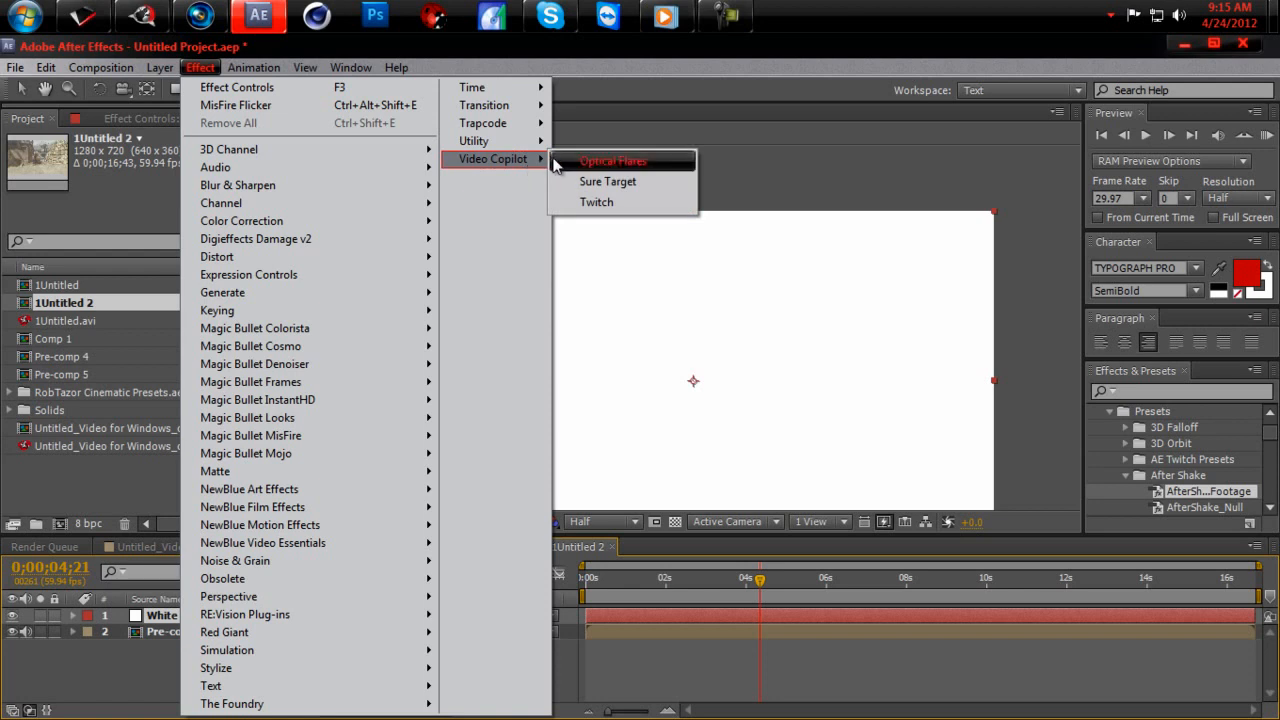
{"action": "mouse_move", "coordinate": [570, 164]}
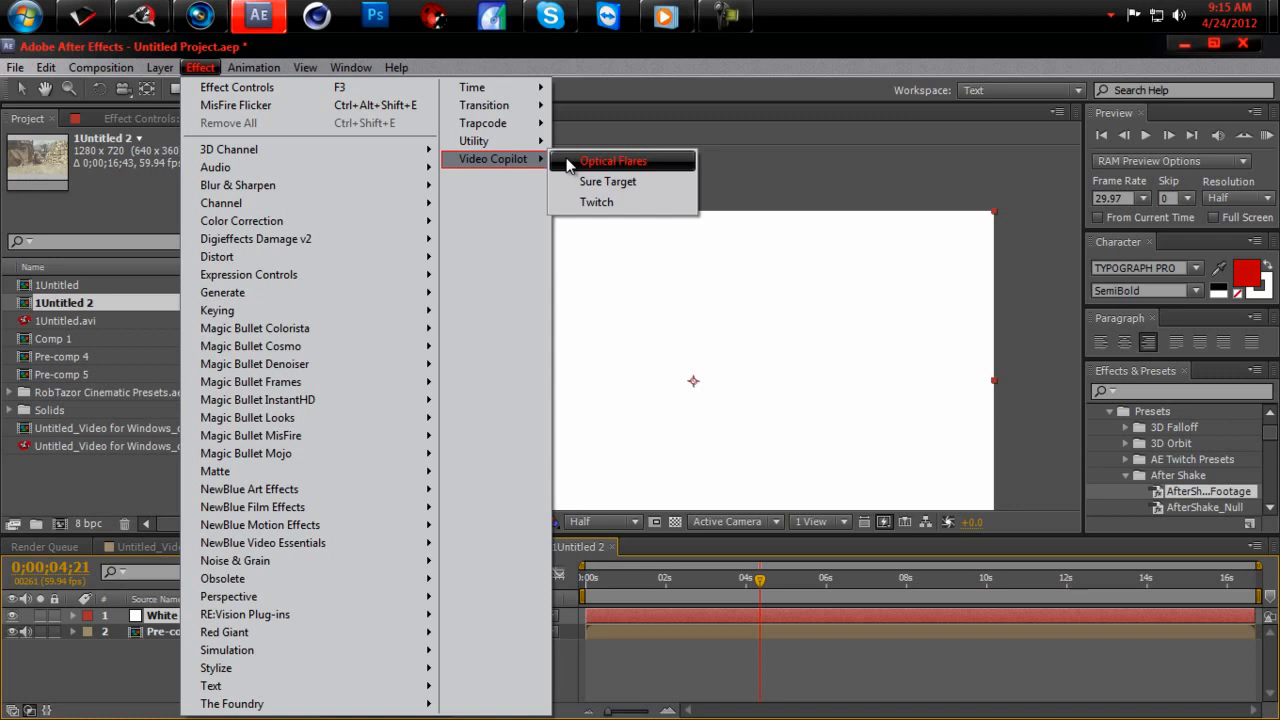
{"action": "left_click", "coordinate": [612, 160]}
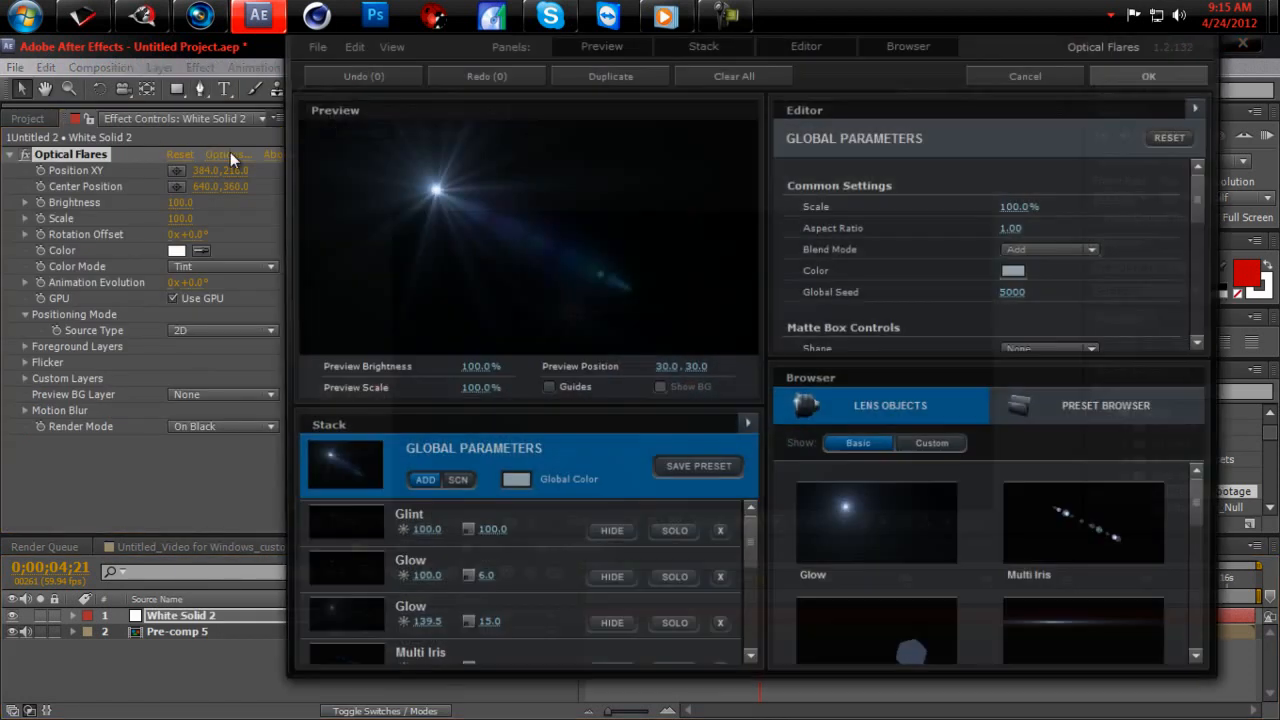
Add a Shimmer element and a warm tan global colour to the flare, then commit it to the composition
{"action": "left_click", "coordinate": [732, 76]}
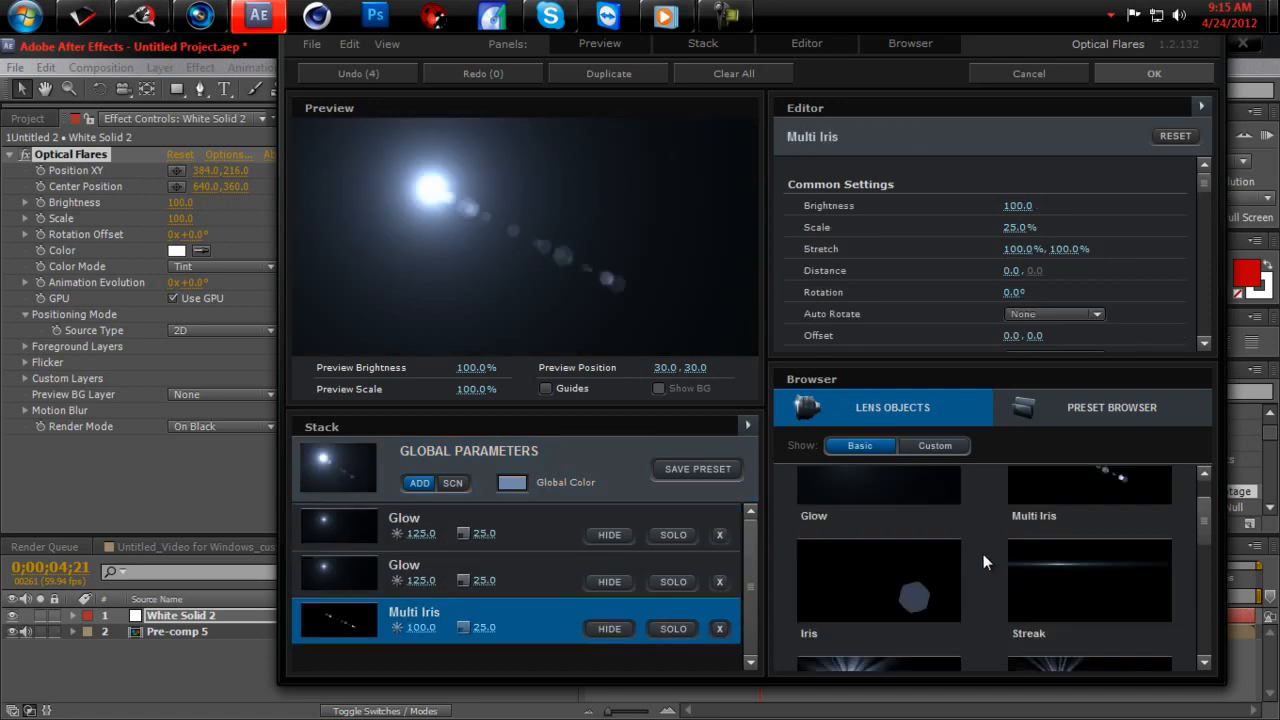
{"action": "scroll", "scroll_direction": "down", "scroll_amount": 3}
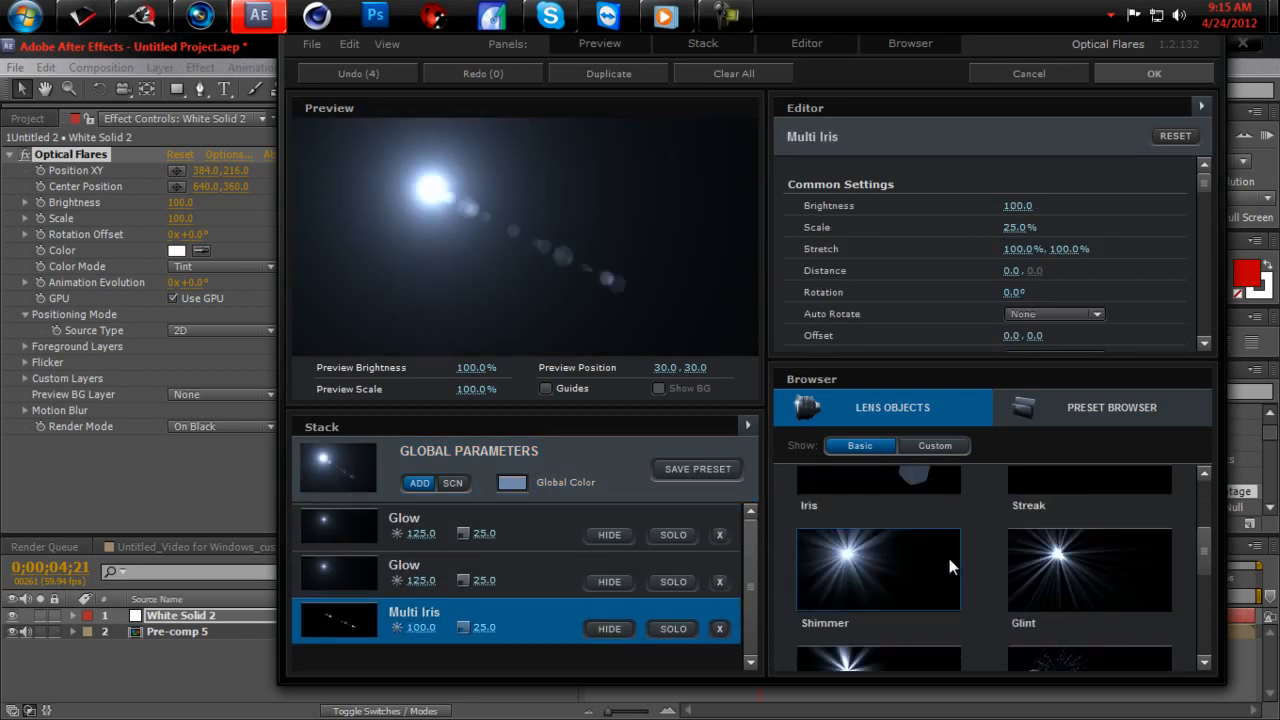
{"action": "double_click", "coordinate": [878, 570]}
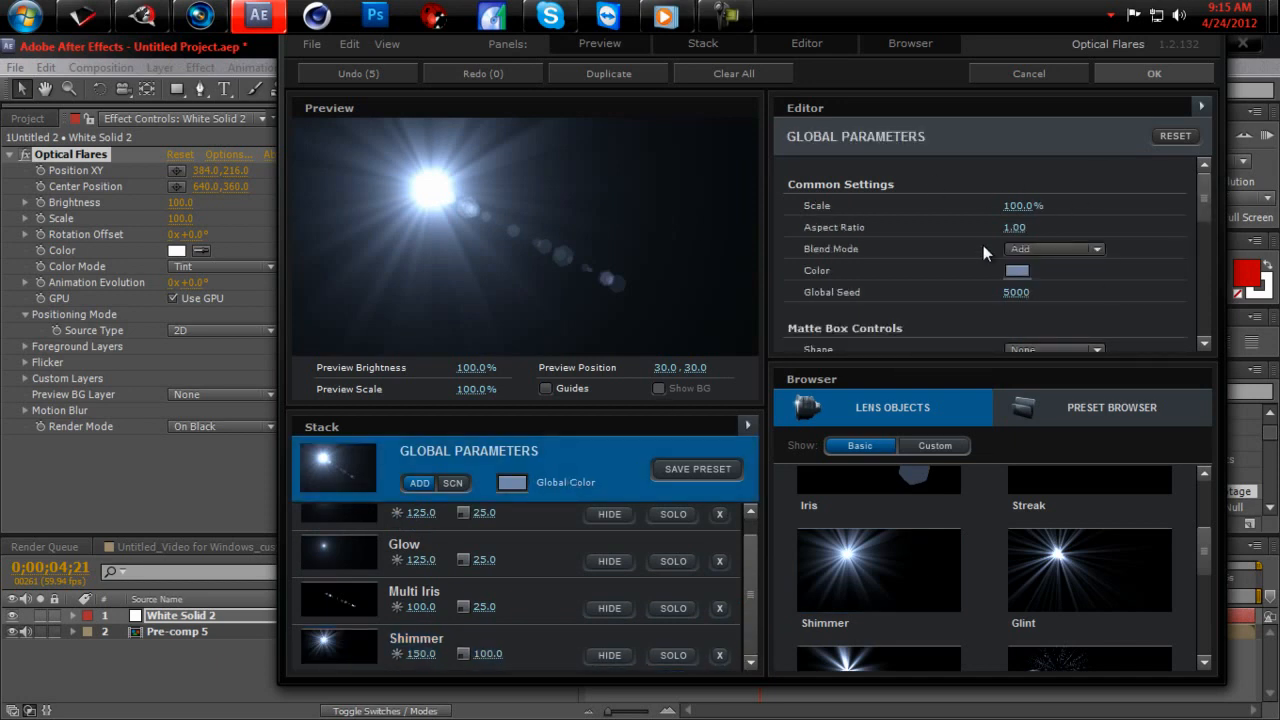
{"action": "left_click", "coordinate": [1016, 270]}
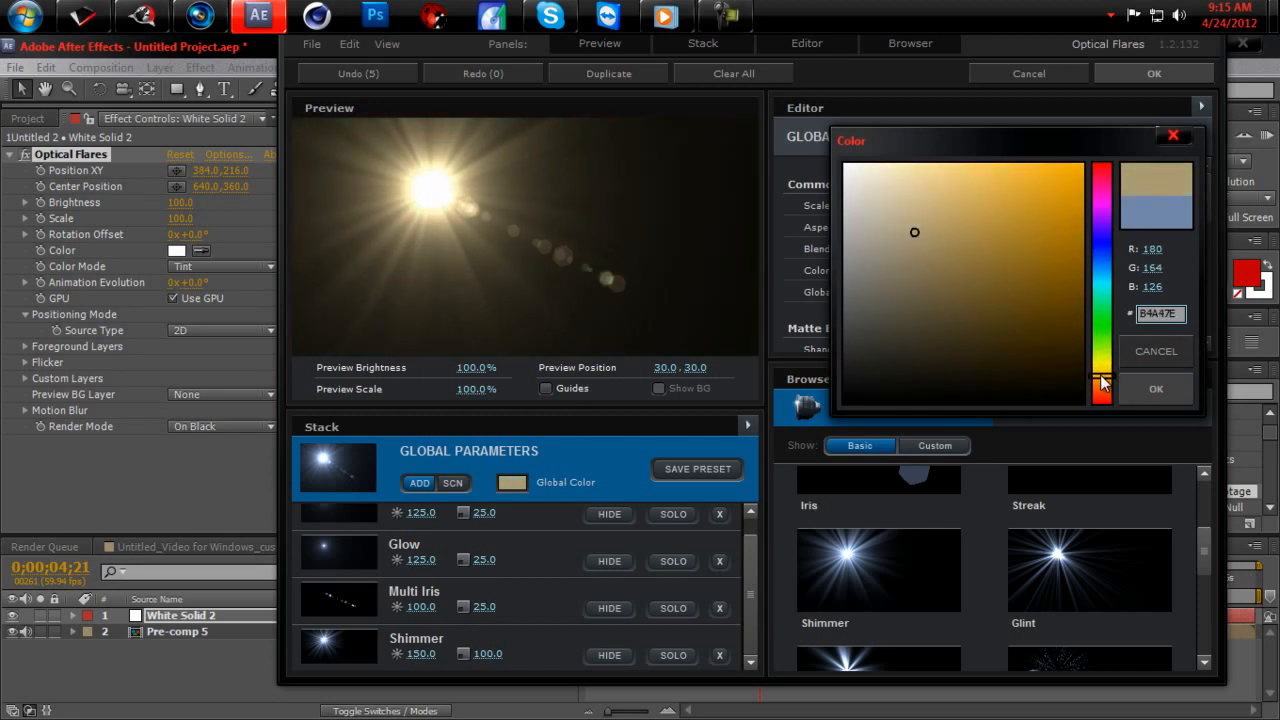
{"action": "left_click", "coordinate": [1156, 388]}
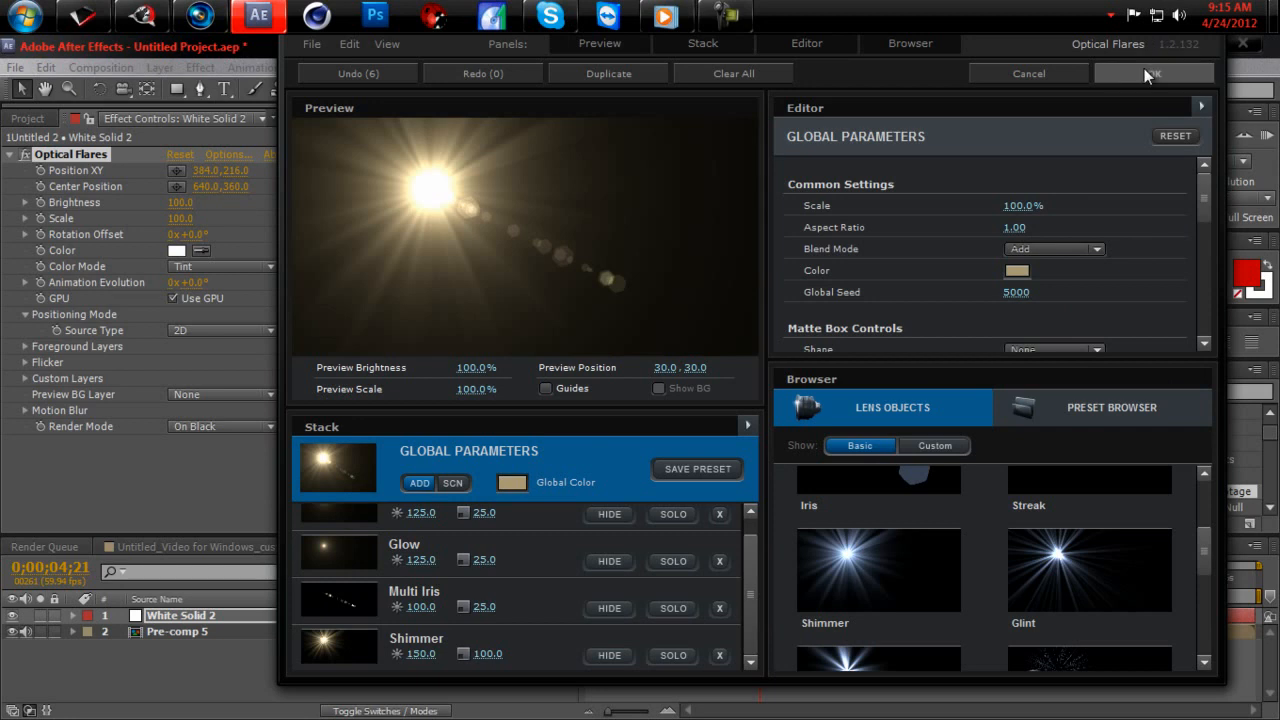
{"action": "left_click", "coordinate": [1154, 72]}
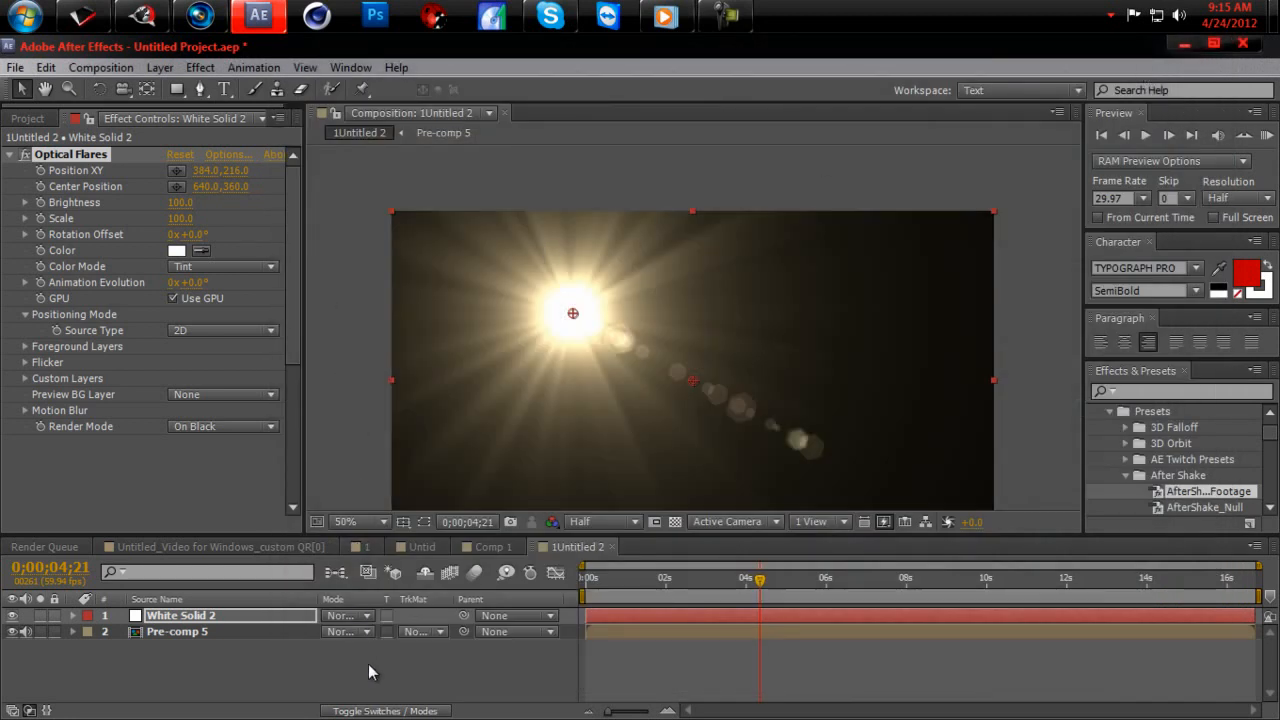
{"action": "left_click", "coordinate": [344, 616]}
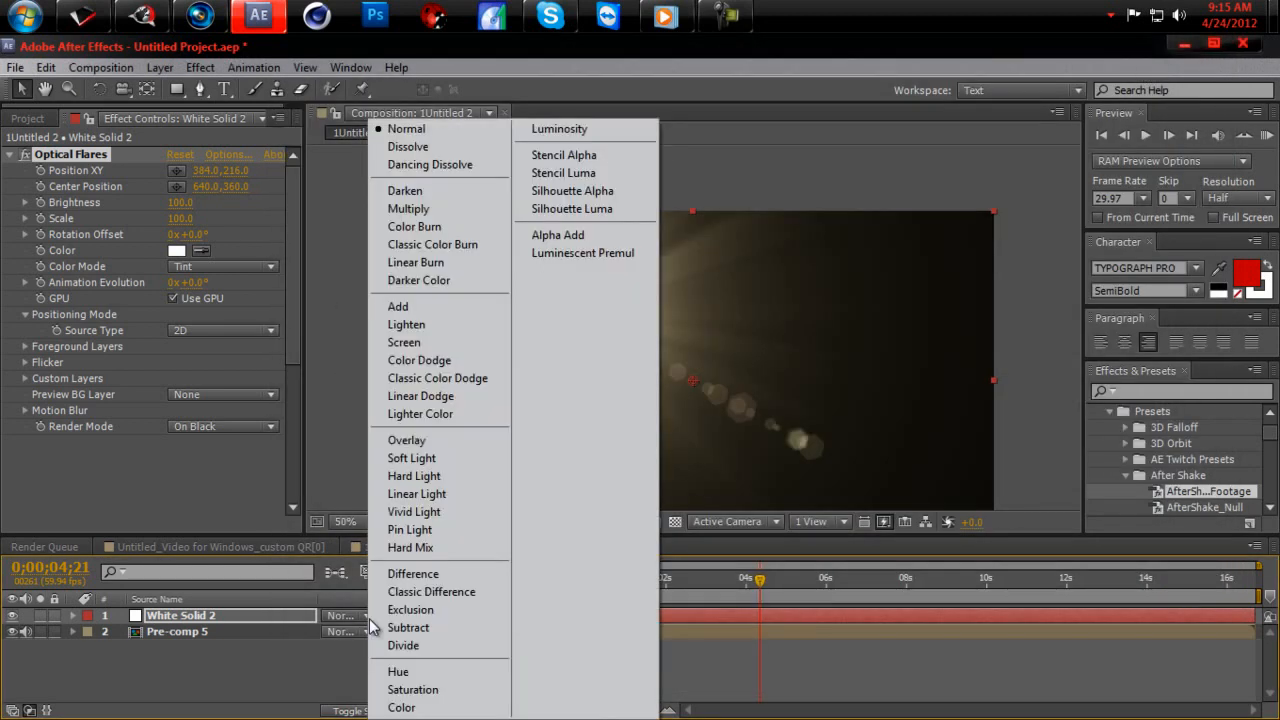
{"action": "mouse_move", "coordinate": [420, 414]}
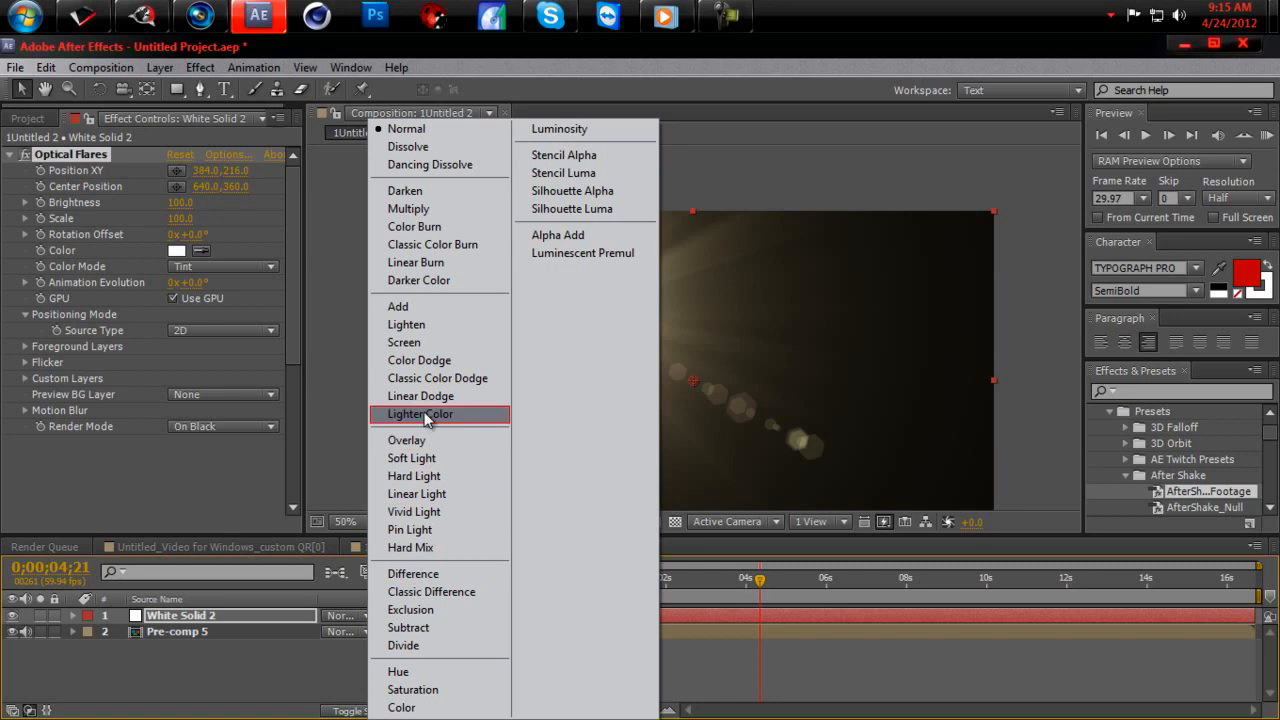
Blend White Solid 2 in Add mode and fit the composition to the viewer
{"action": "left_click", "coordinate": [398, 306]}
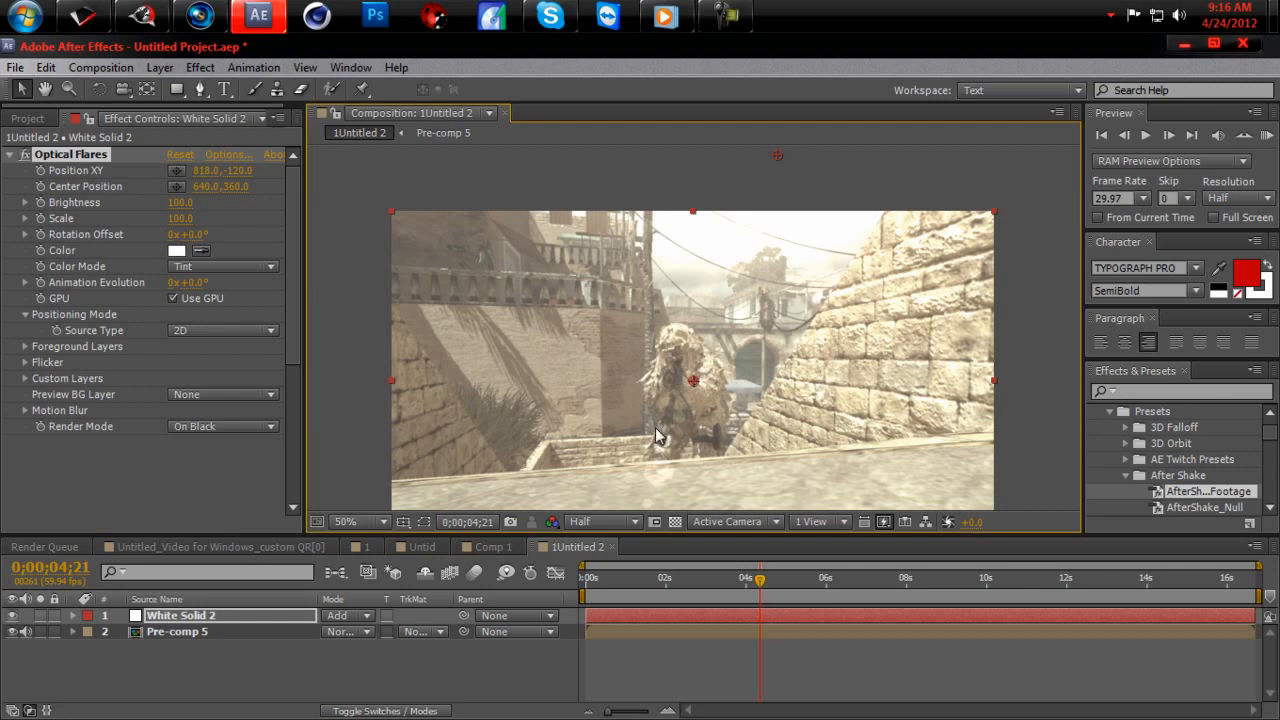
{"action": "mouse_move", "coordinate": [658, 500]}
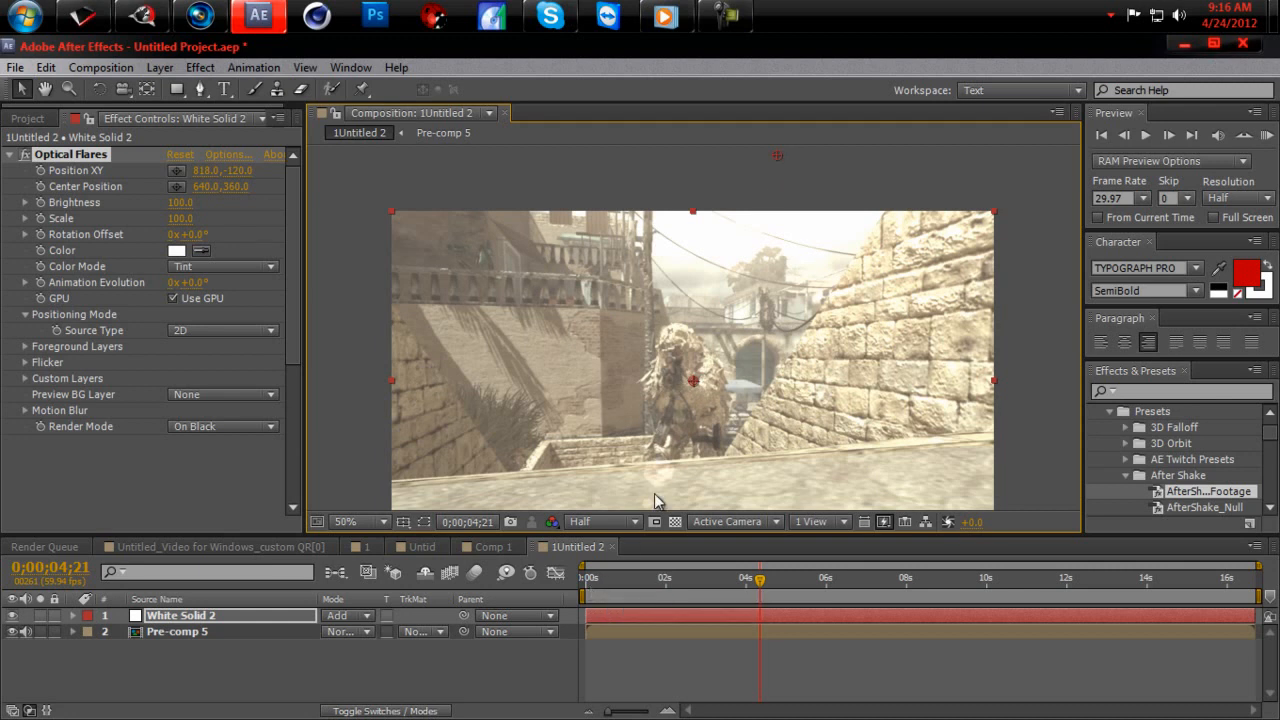
{"action": "left_click", "coordinate": [350, 520]}
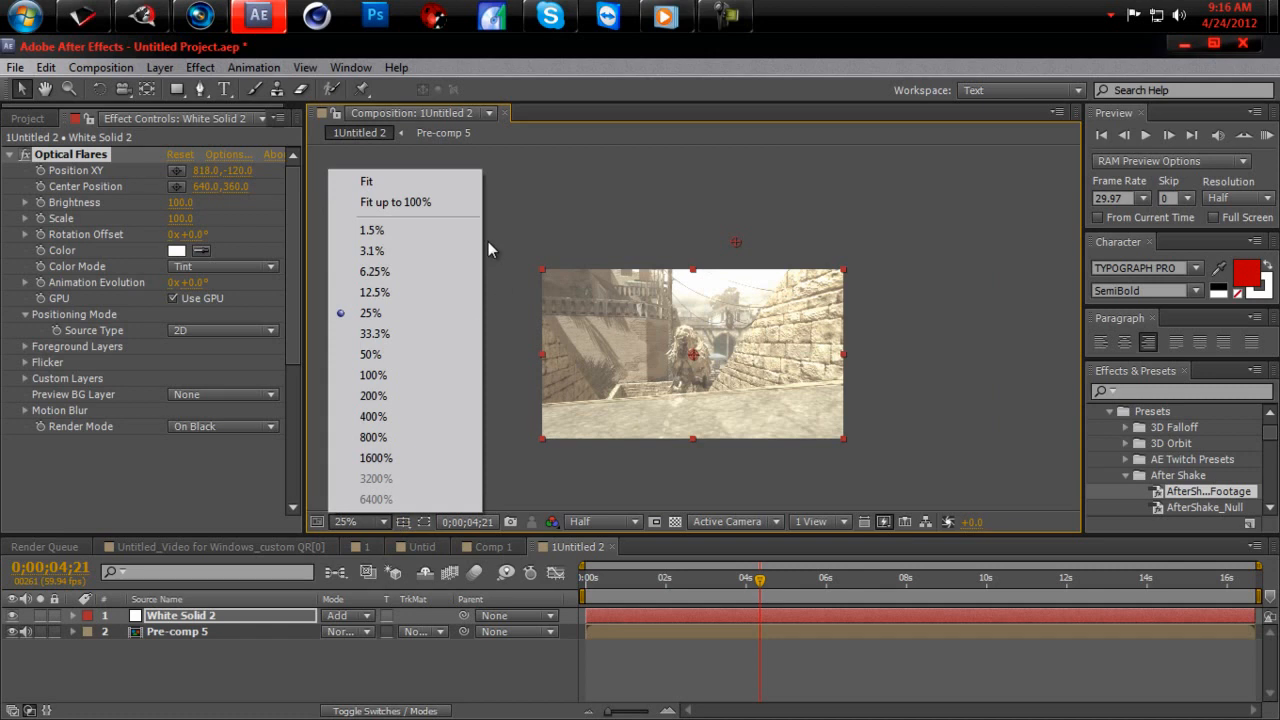
{"action": "left_click", "coordinate": [370, 354]}
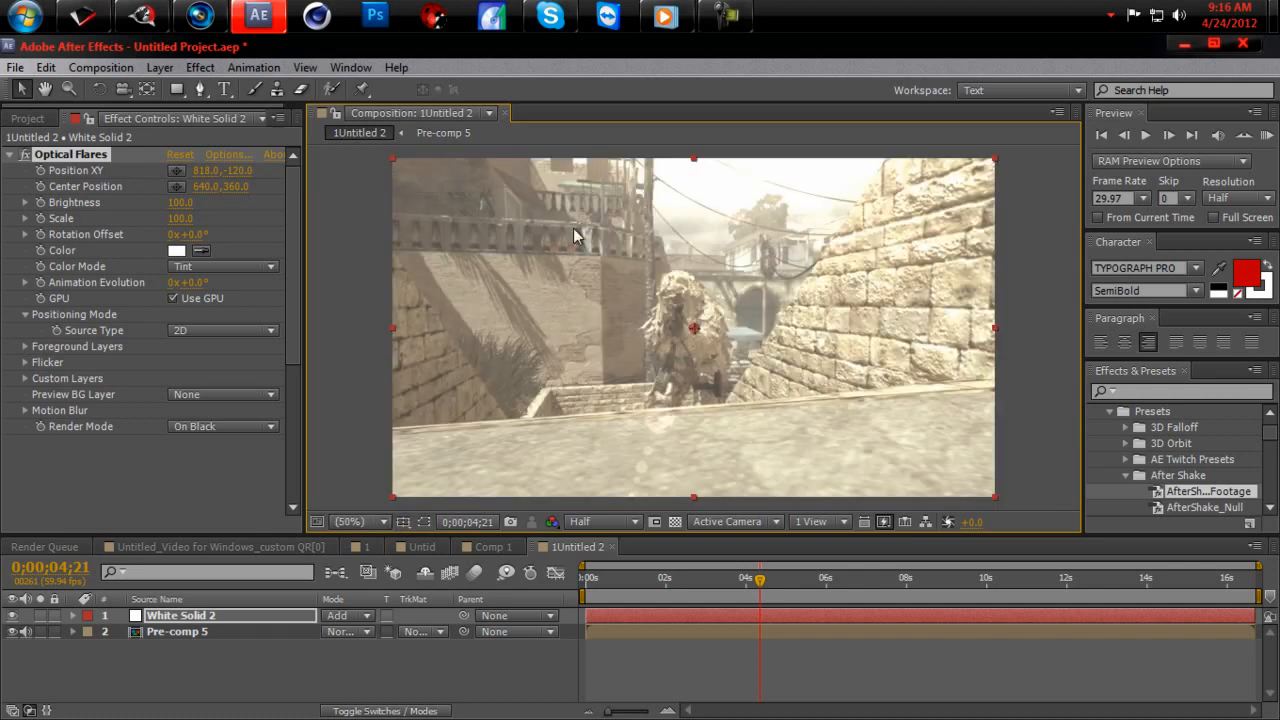
{"action": "mouse_move", "coordinate": [688, 408]}
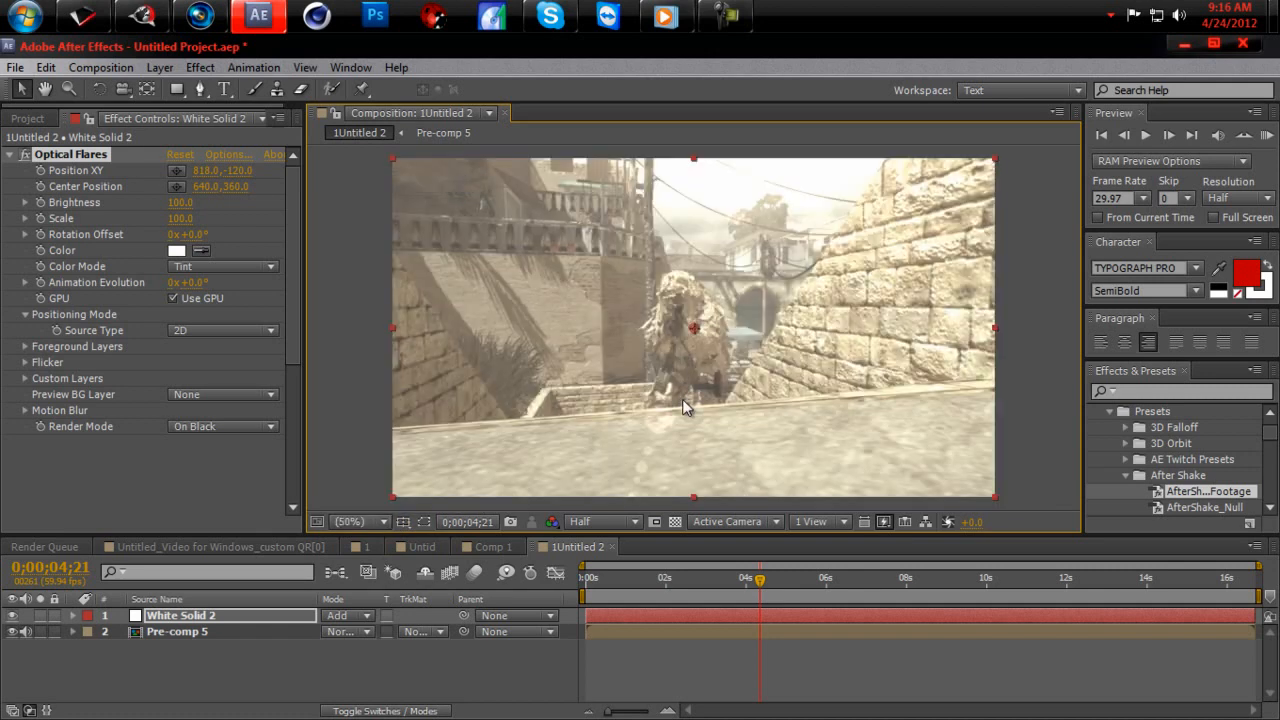
{"action": "left_click", "coordinate": [176, 632]}
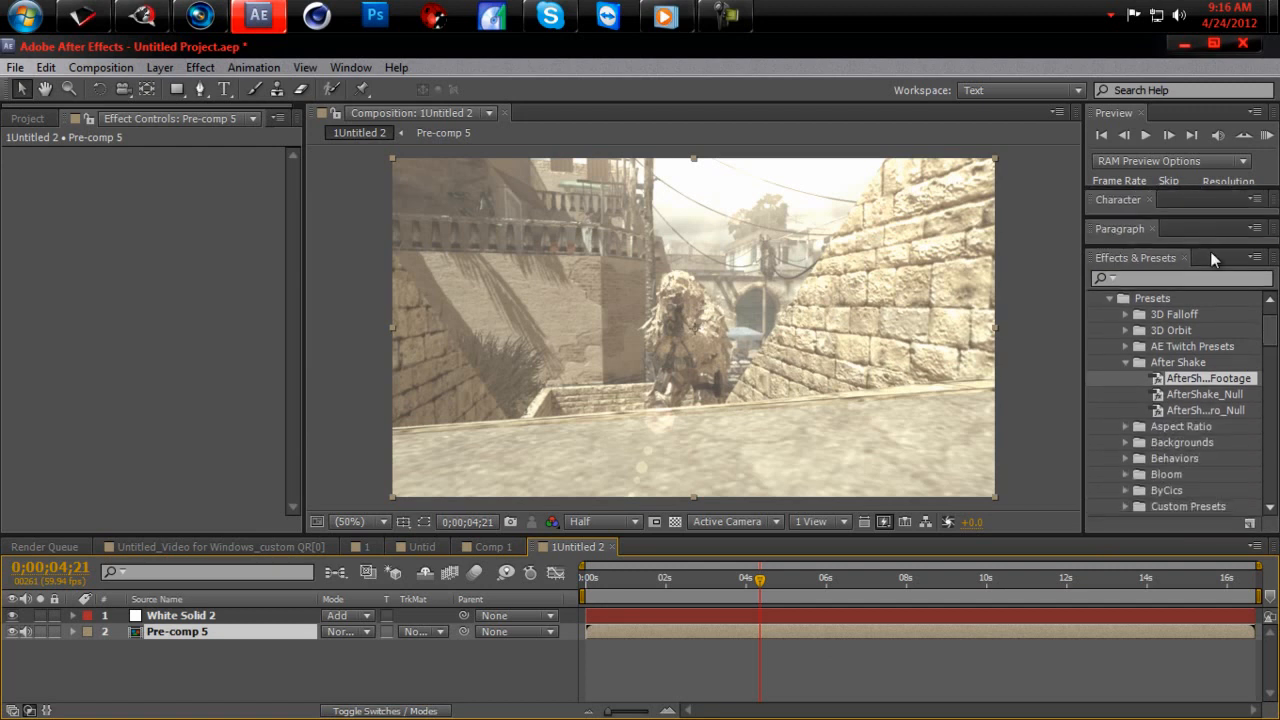
{"action": "mouse_move", "coordinate": [1220, 410]}
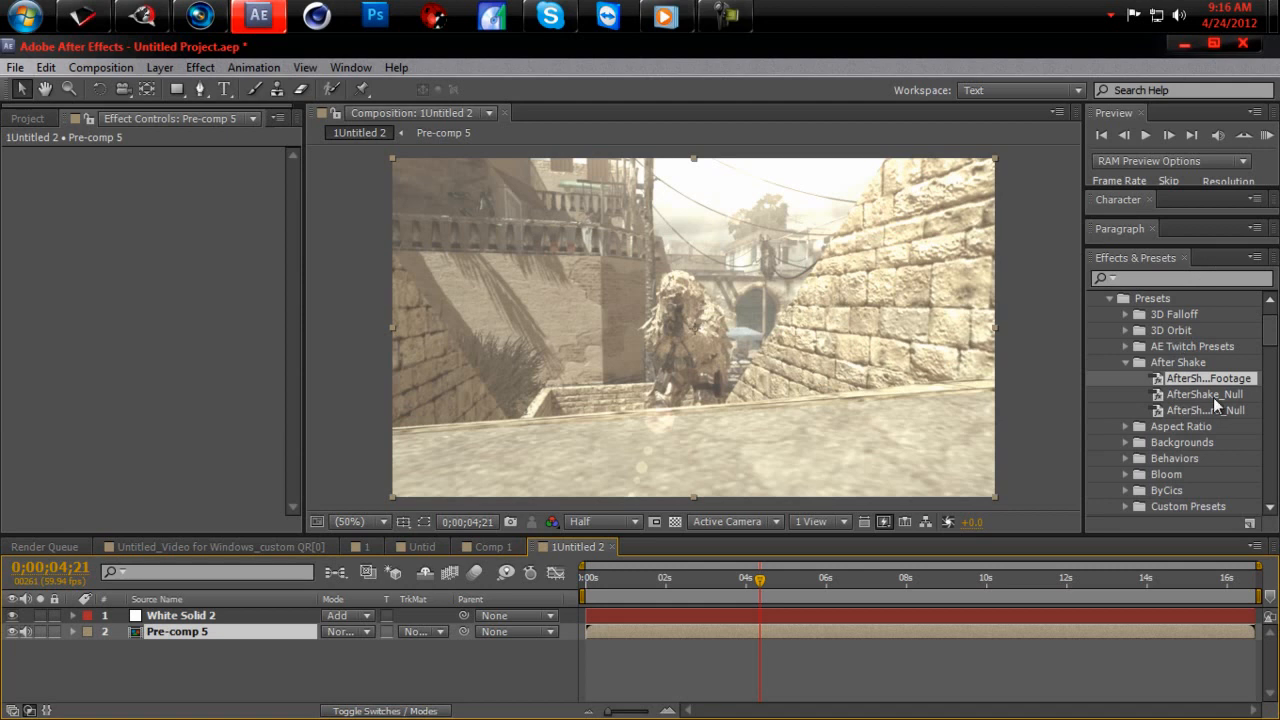
Apply the After Shake footage preset to Pre-comp 5 with Amount 20
{"action": "double_click", "coordinate": [178, 632]}
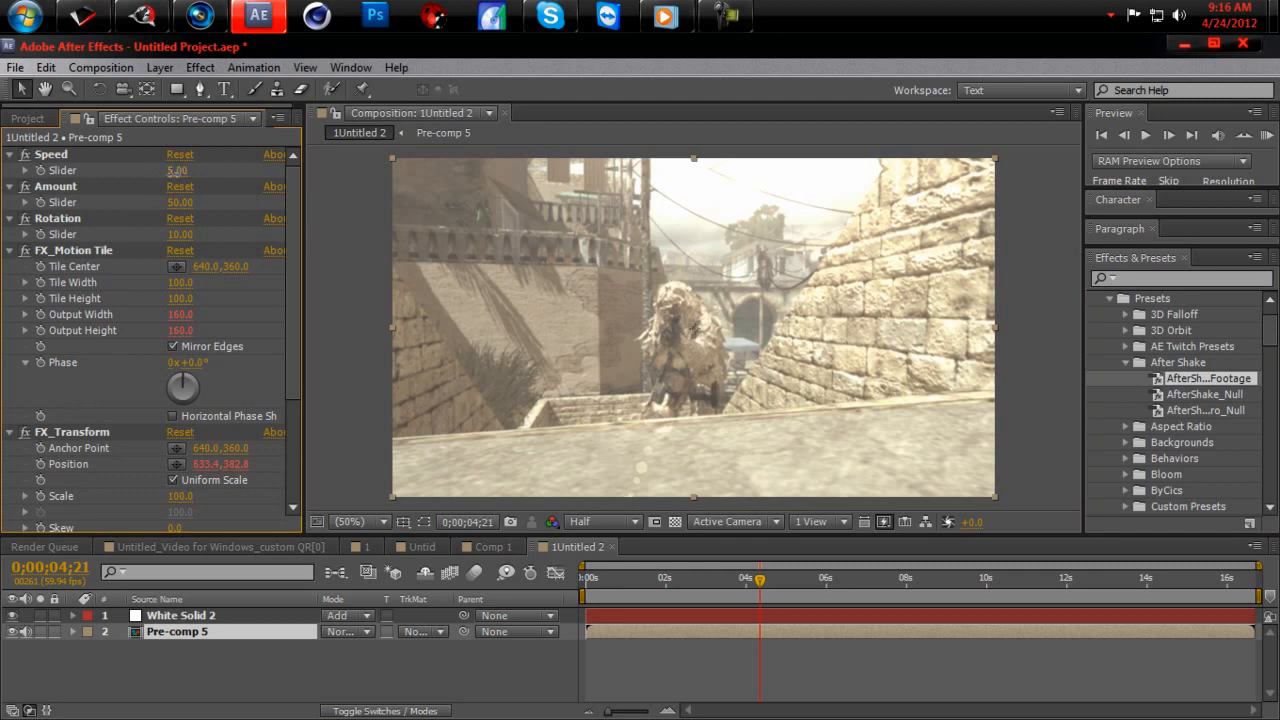
{"action": "double_click", "coordinate": [176, 170]}
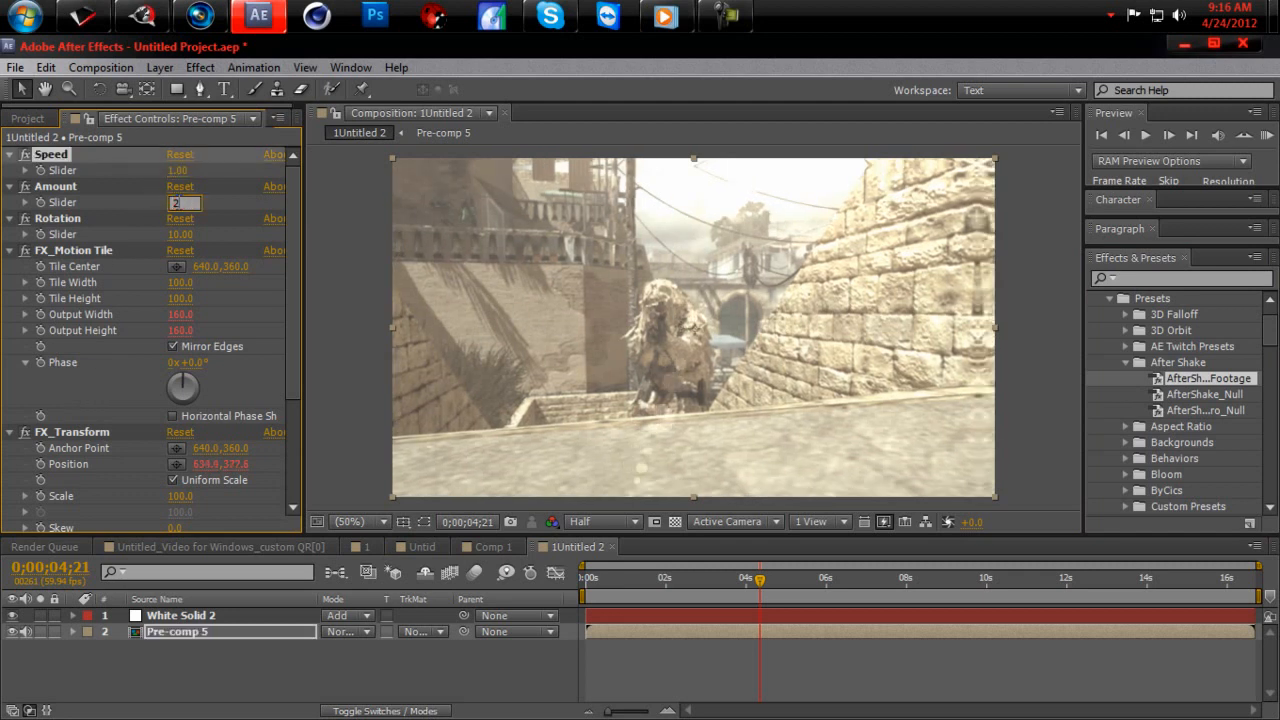
{"action": "type", "text": "20"}
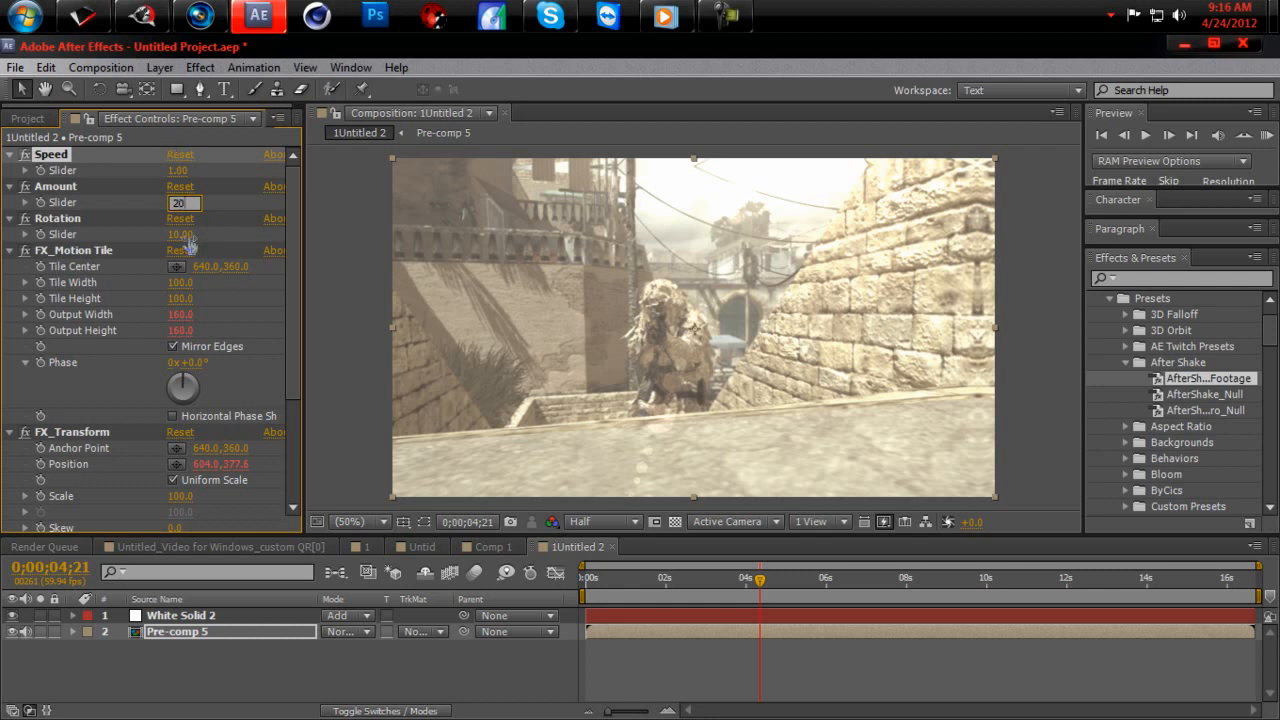
{"action": "type", "text": "5"}
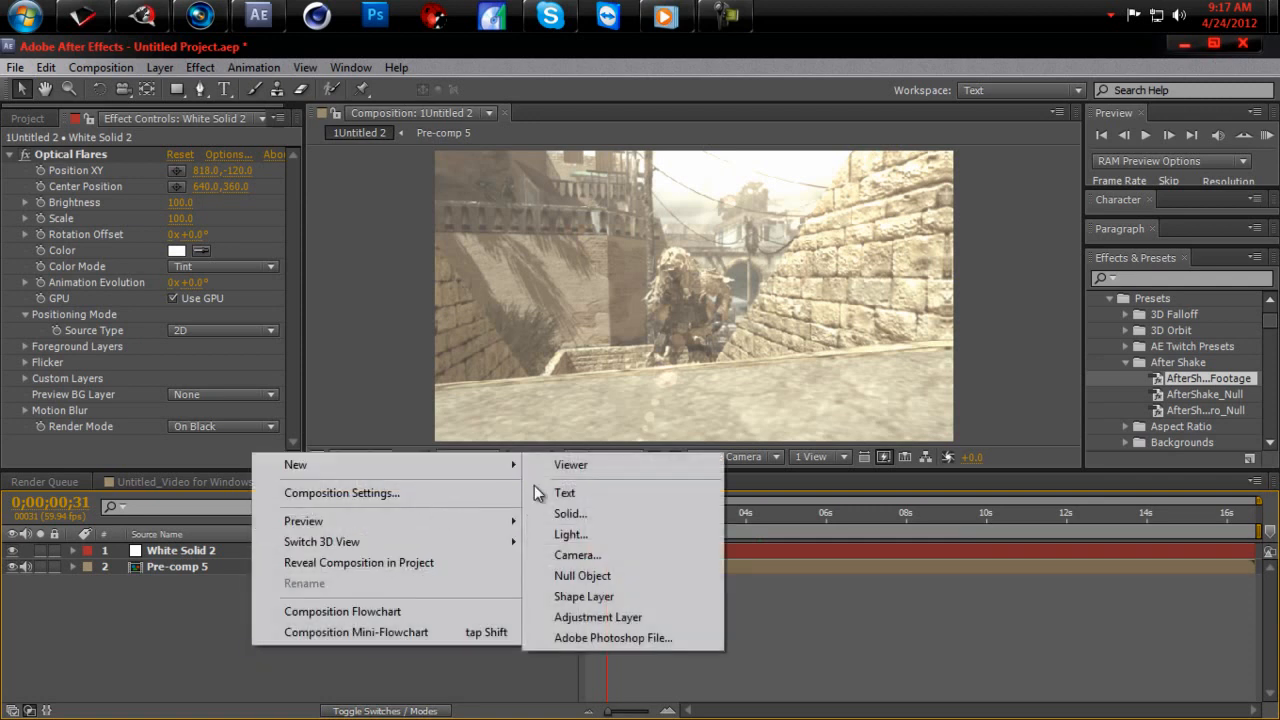
Create Adjustment Layer 13 with Magic Bullet Looks and bring up its Looks editor
{"action": "left_click", "coordinate": [598, 616]}
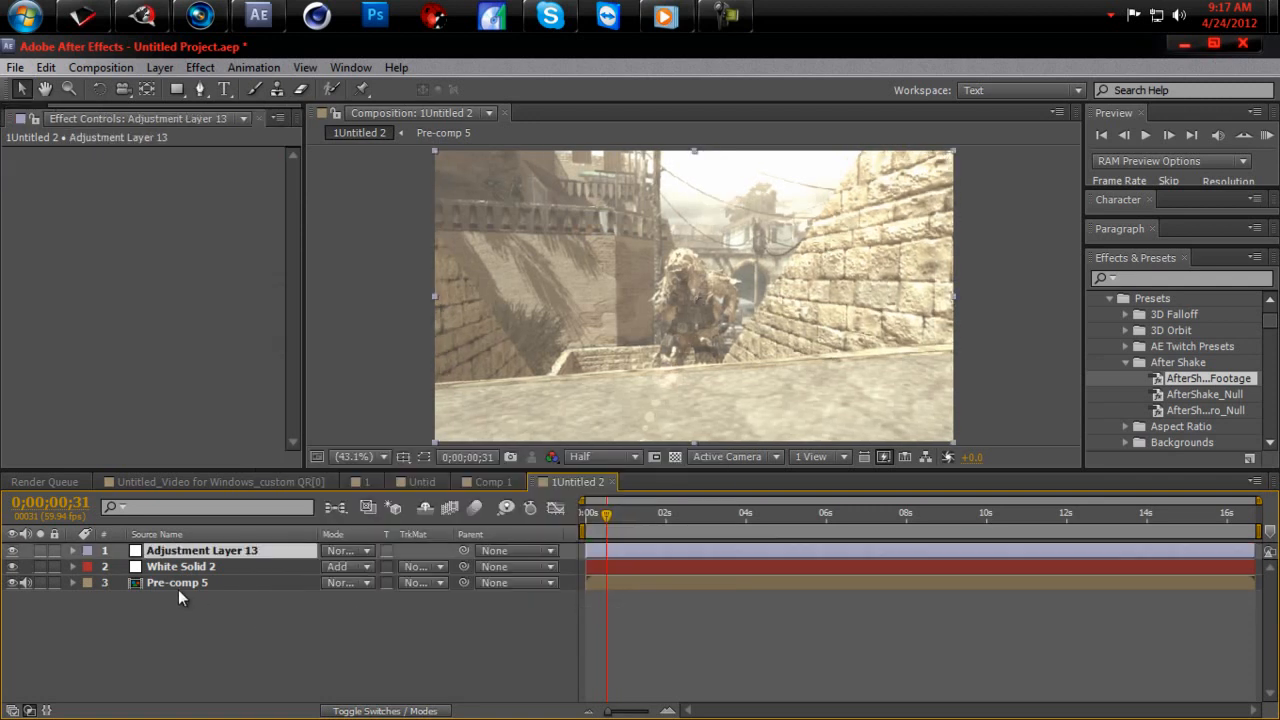
{"action": "left_click", "coordinate": [200, 68]}
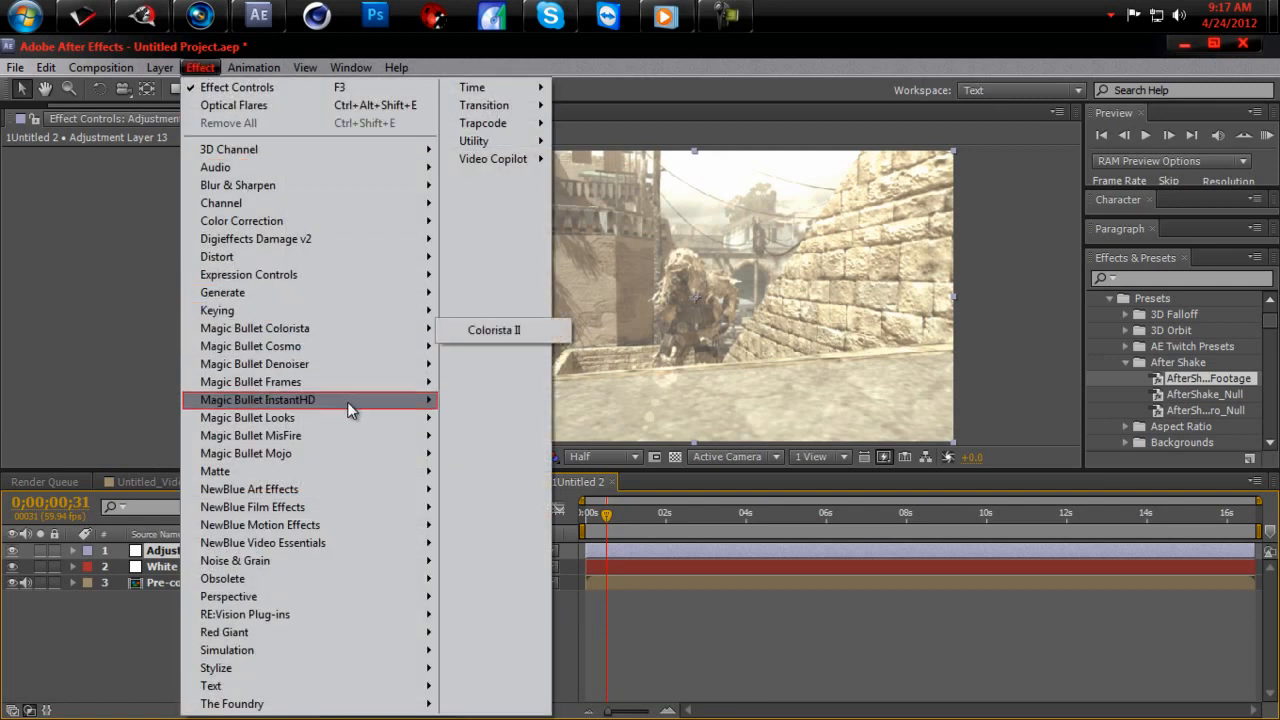
{"action": "mouse_move", "coordinate": [248, 418]}
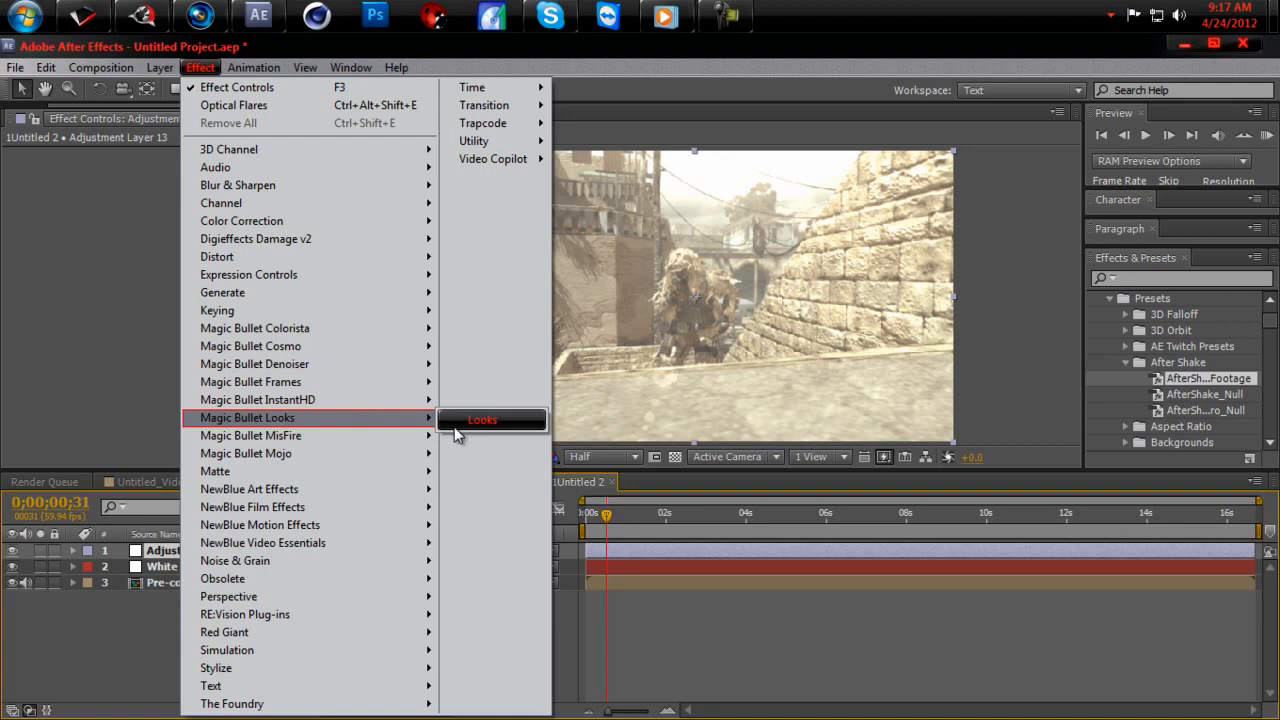
{"action": "left_click", "coordinate": [482, 420]}
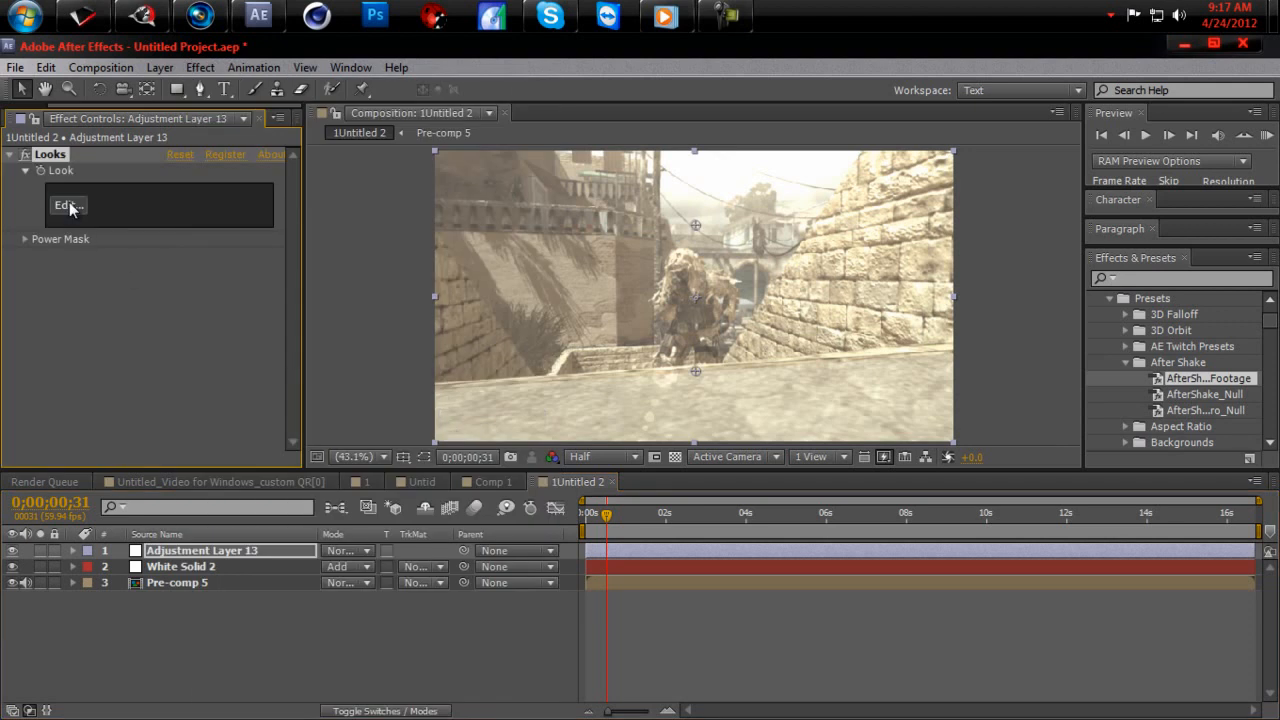
{"action": "left_click", "coordinate": [68, 204]}
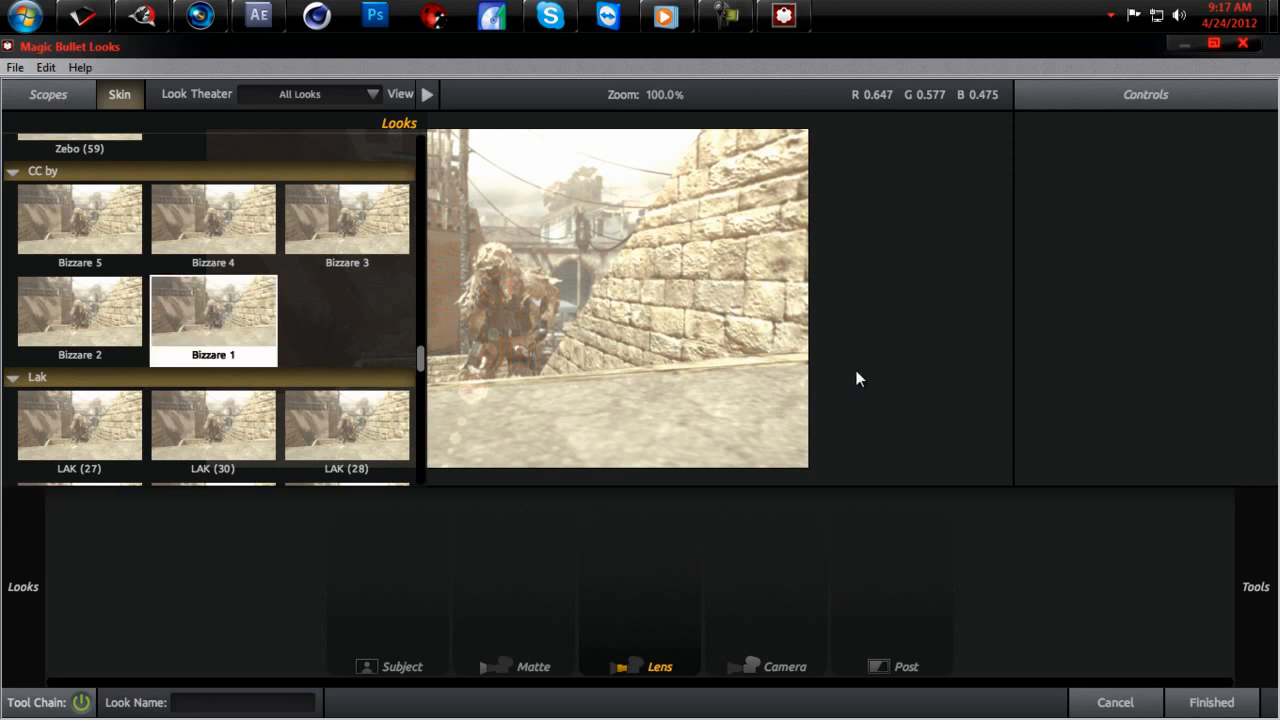
{"action": "mouse_move", "coordinate": [868, 376]}
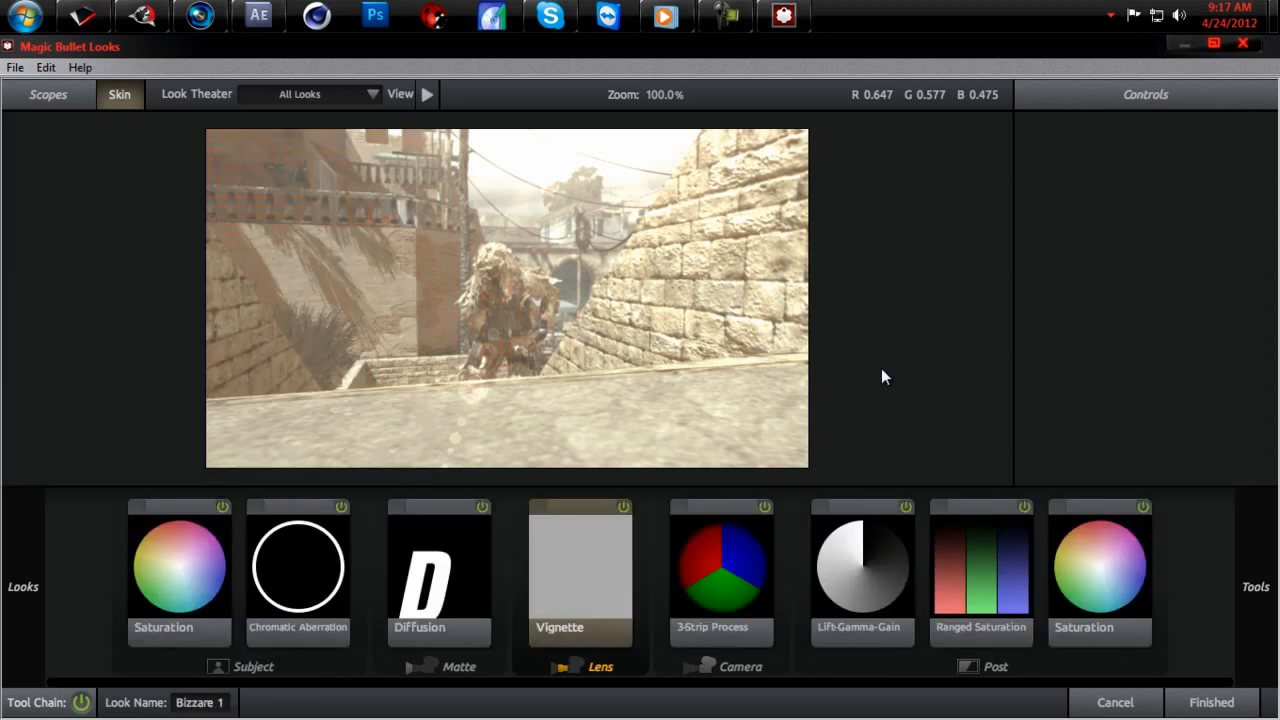
{"action": "mouse_move", "coordinate": [890, 352]}
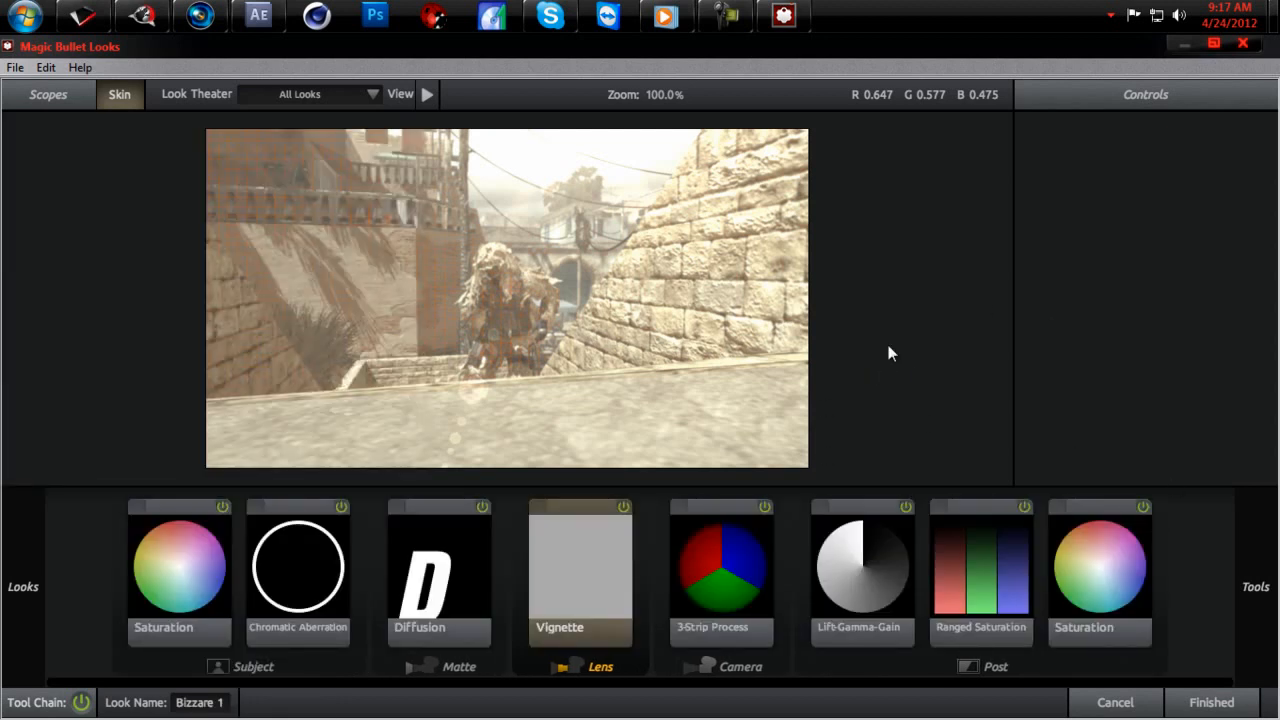
Apply the Bizzare 1 look and finish back to the sepia-graded composition
{"action": "left_click", "coordinate": [1212, 702]}
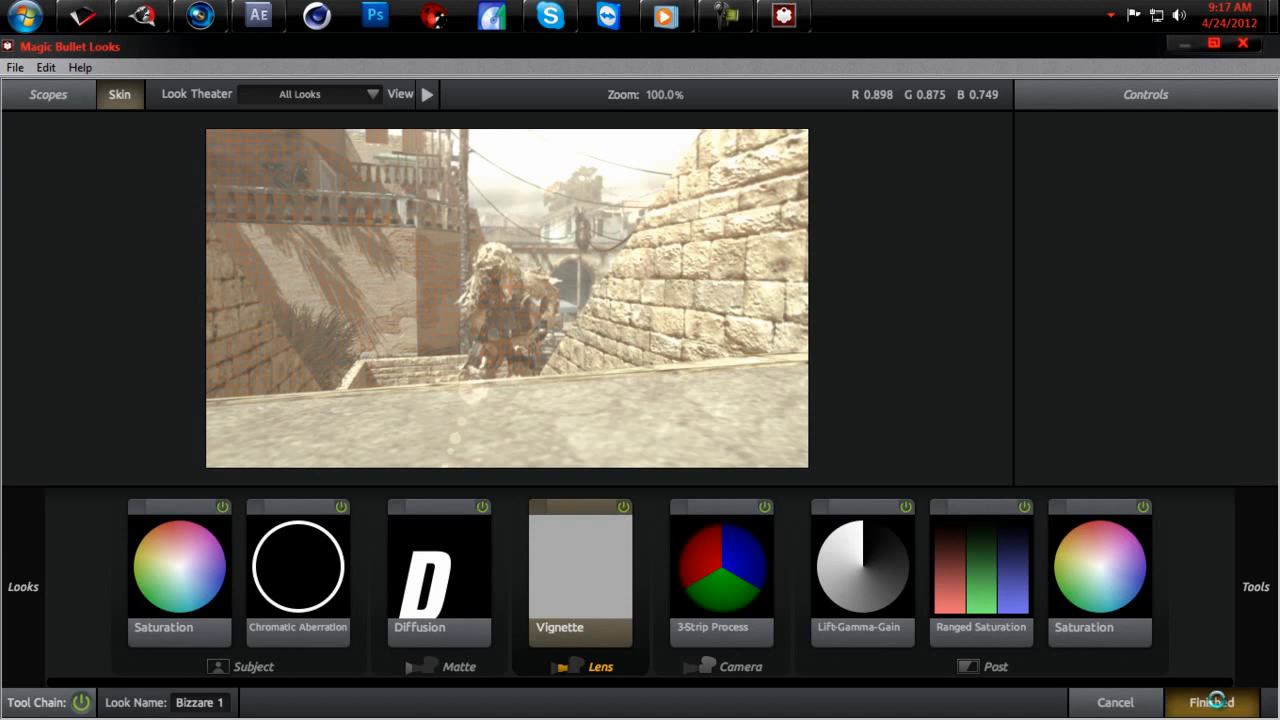
{"action": "left_click", "coordinate": [1208, 702]}
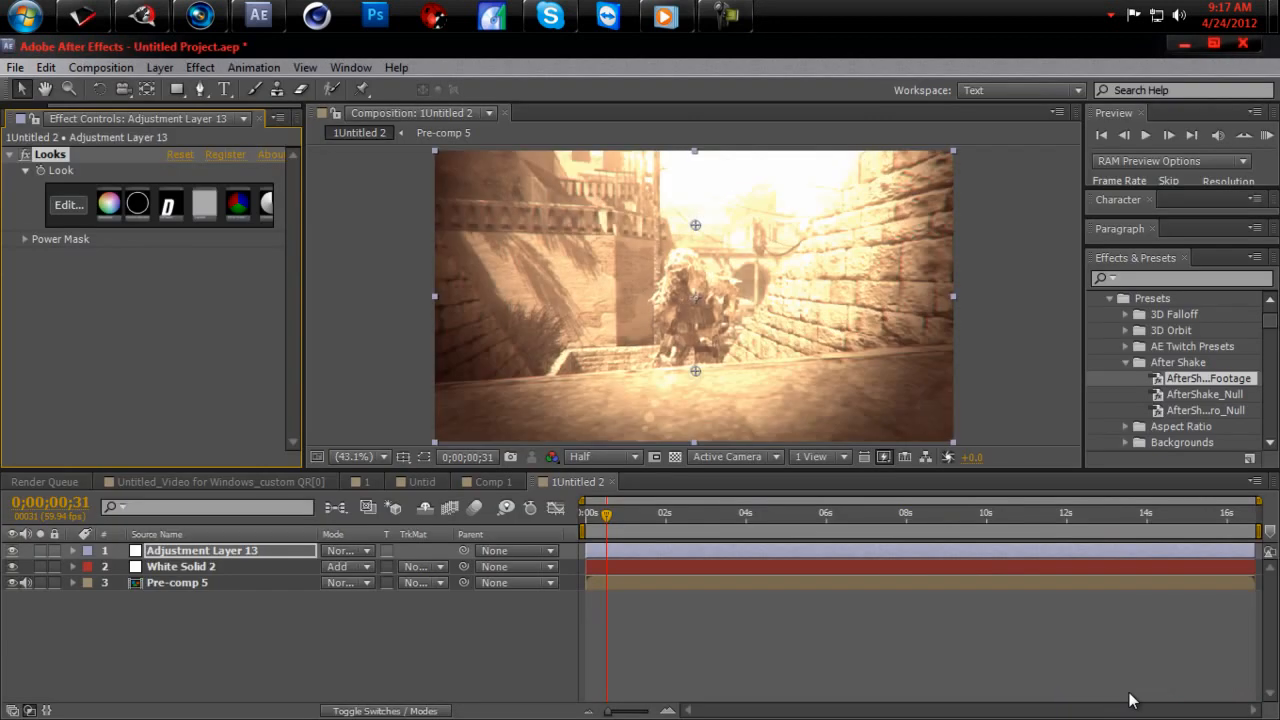
{"action": "mouse_move", "coordinate": [930, 192]}
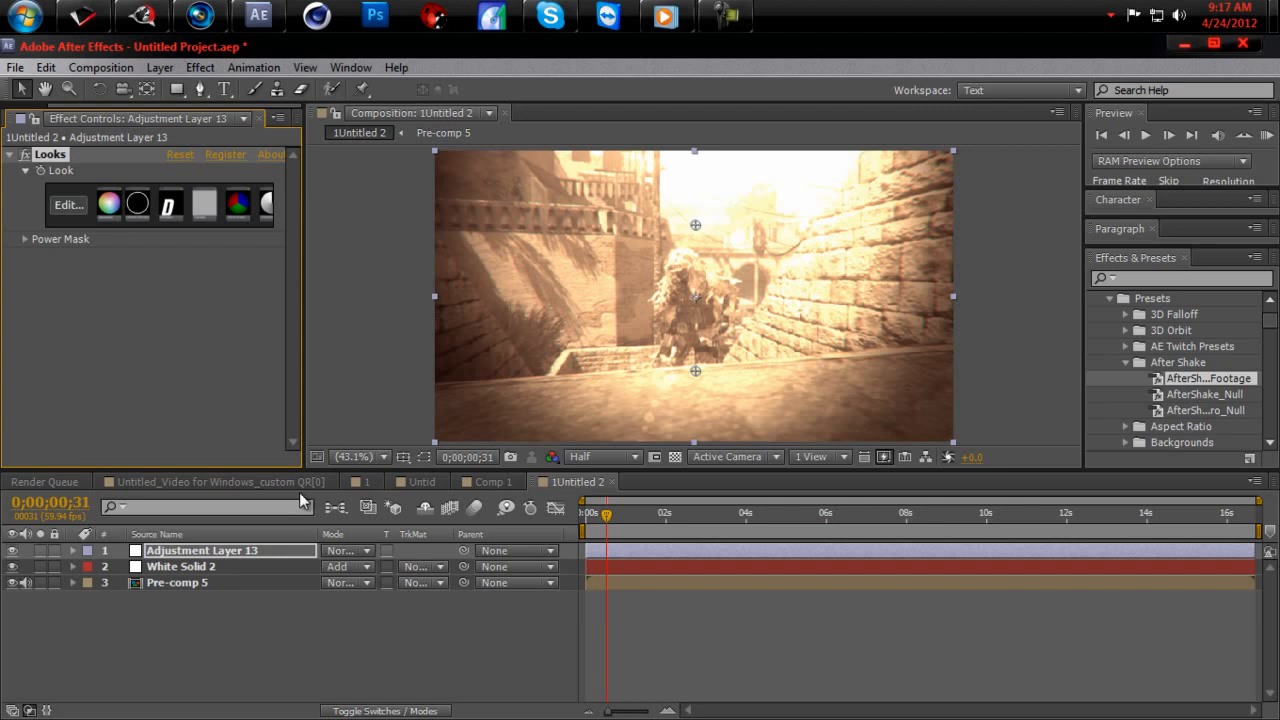
{"action": "mouse_move", "coordinate": [208, 596]}
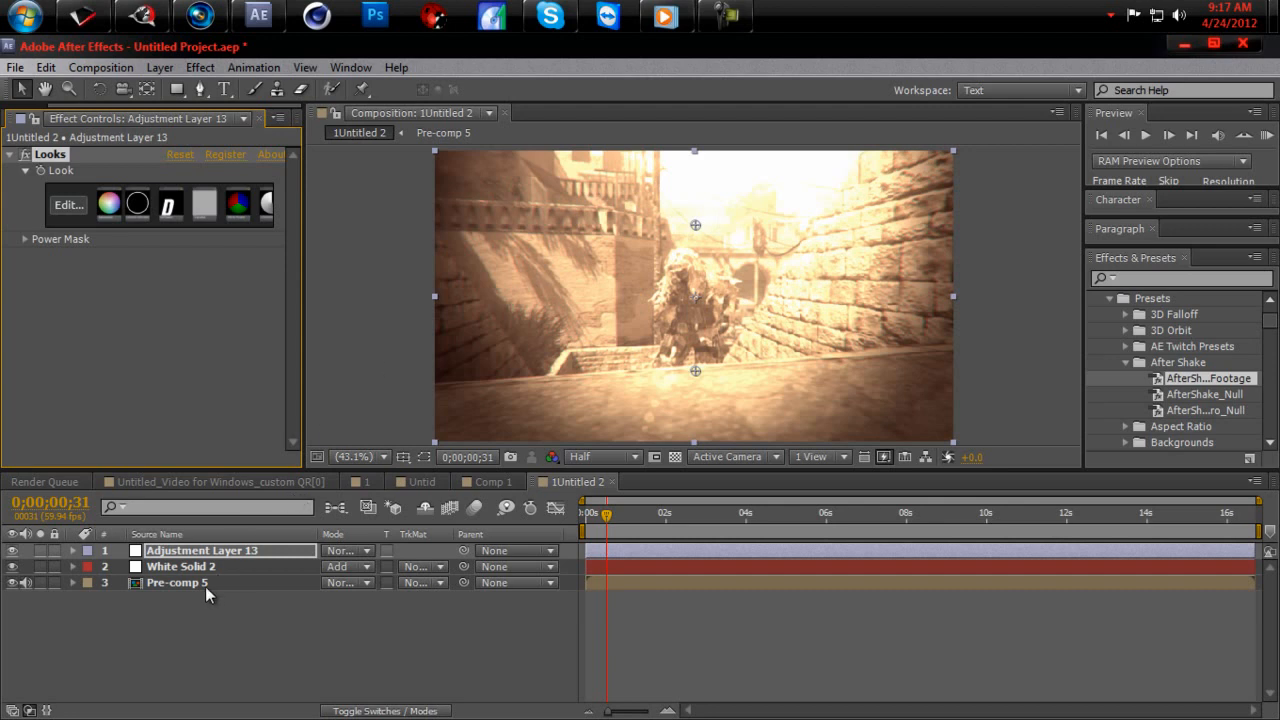
{"action": "mouse_move", "coordinate": [224, 588]}
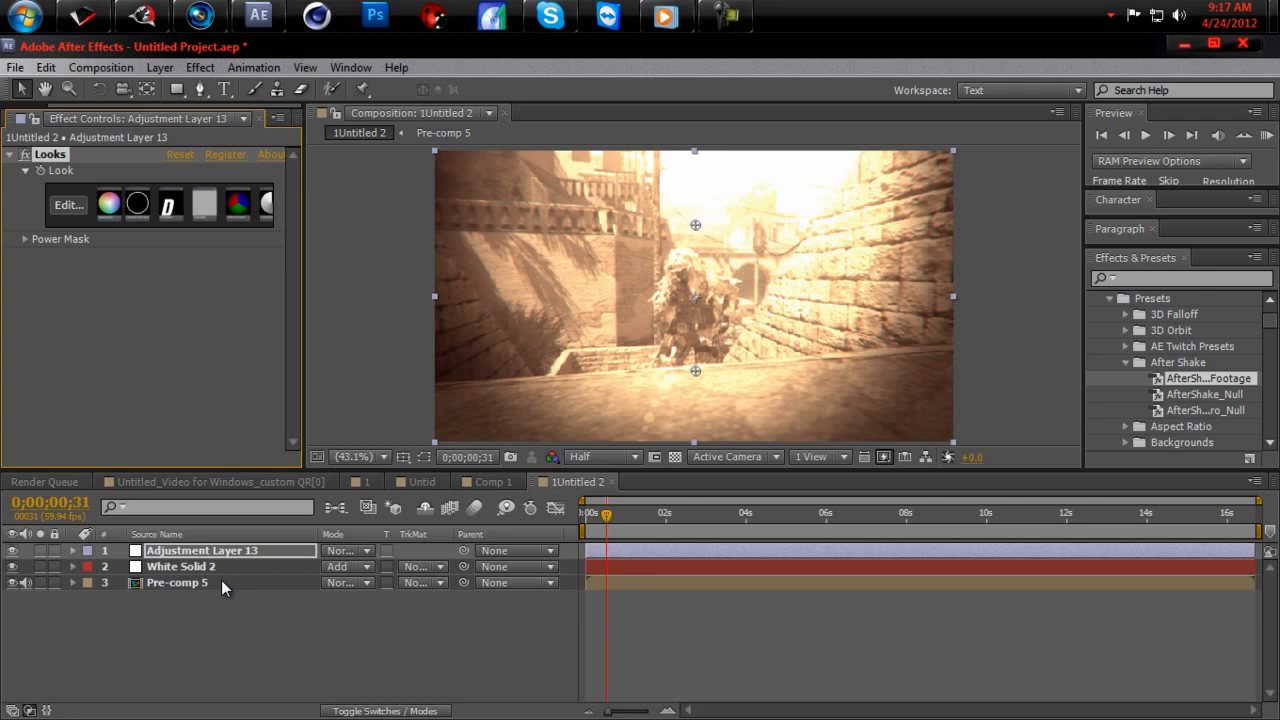
{"action": "mouse_move", "coordinate": [200, 68]}
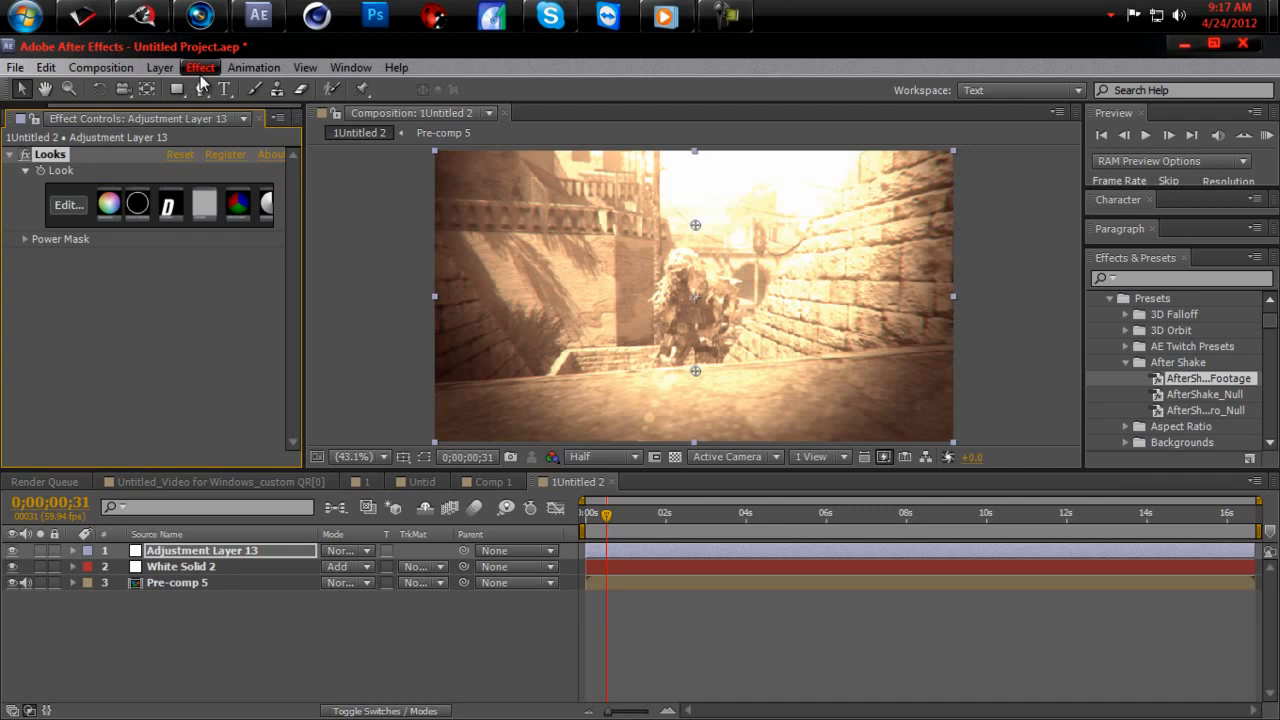
Add MisFire Flicker to Adjustment Layer 13 and RAM-preview the flickering grade
{"action": "left_click", "coordinate": [200, 68]}
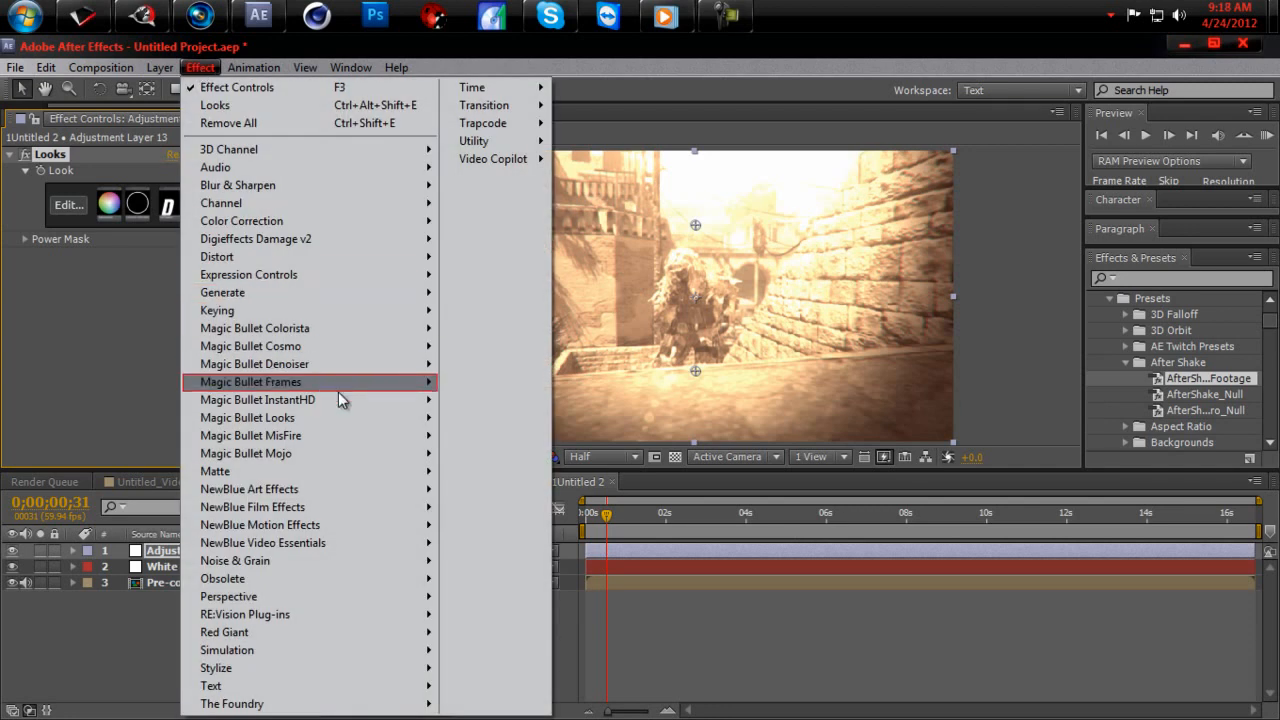
{"action": "mouse_move", "coordinate": [250, 436]}
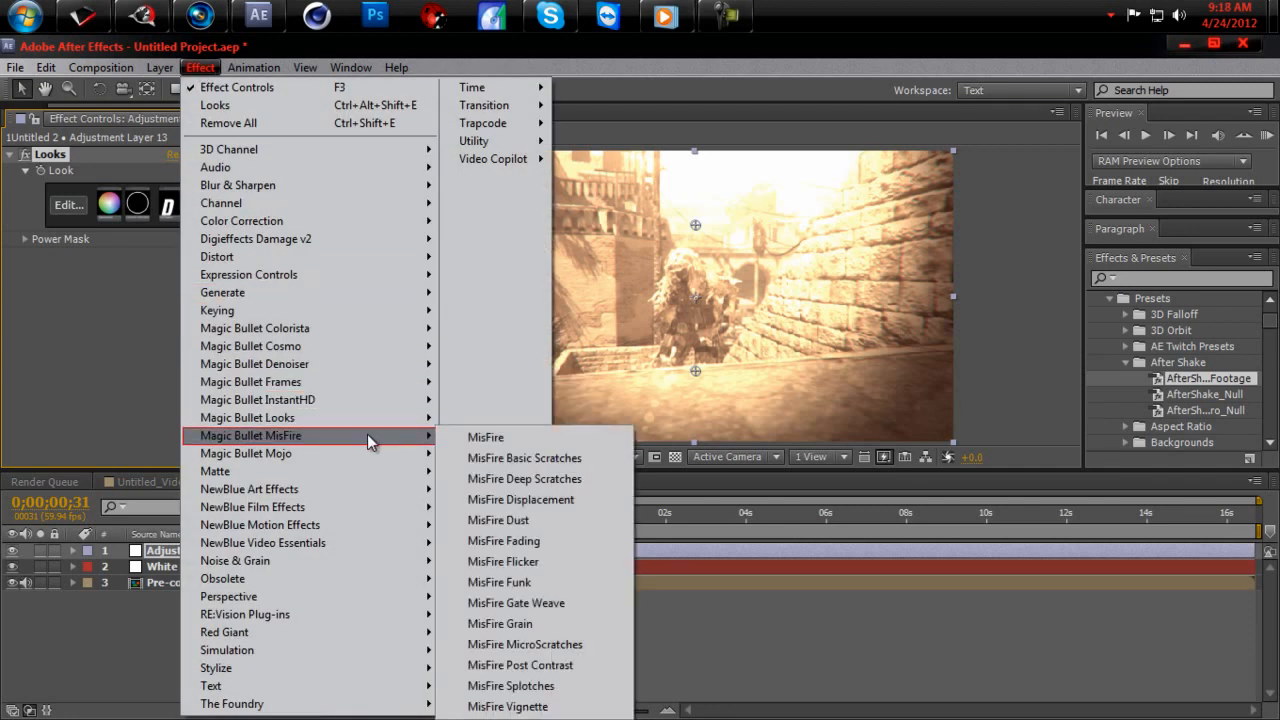
{"action": "mouse_move", "coordinate": [548, 582]}
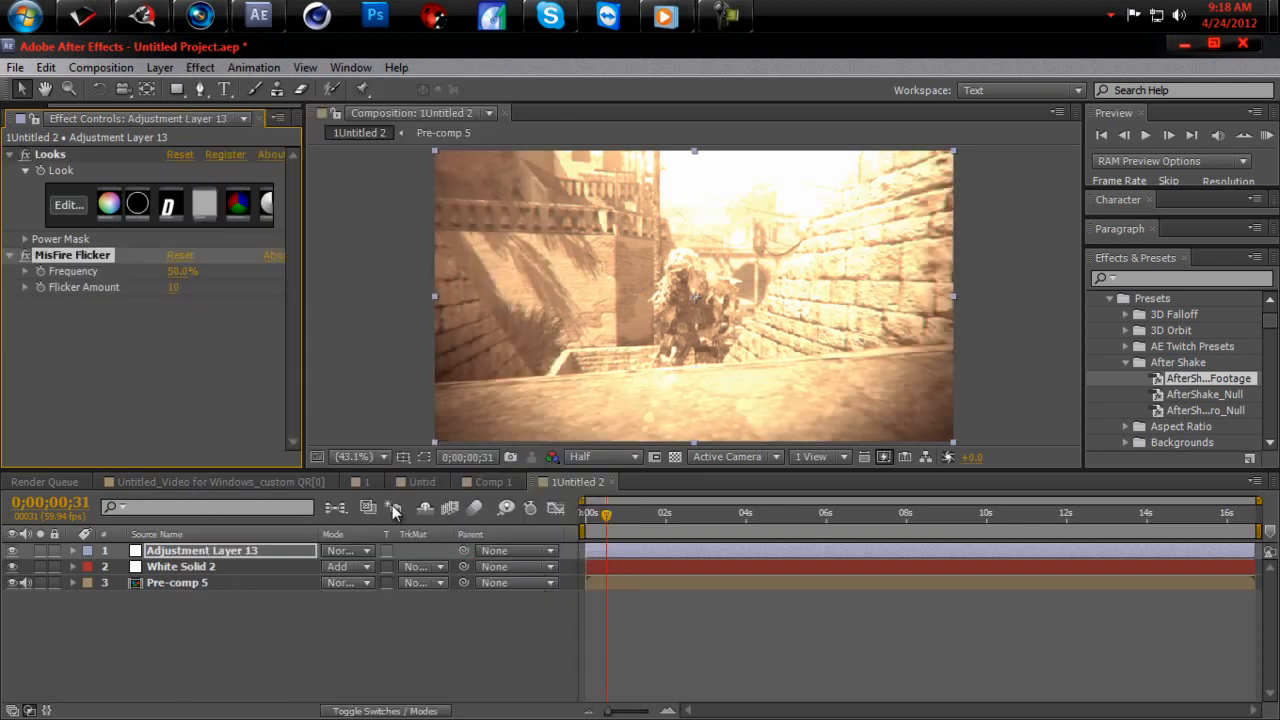
{"action": "left_click", "coordinate": [1268, 136]}
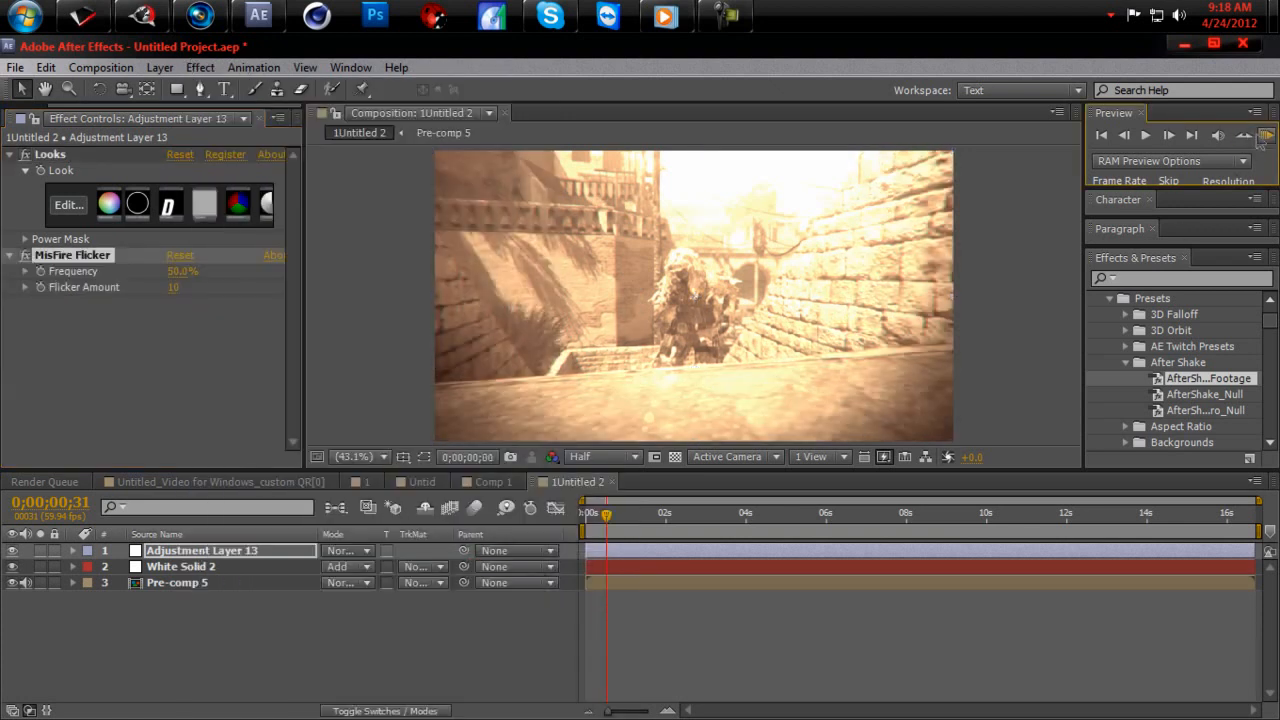